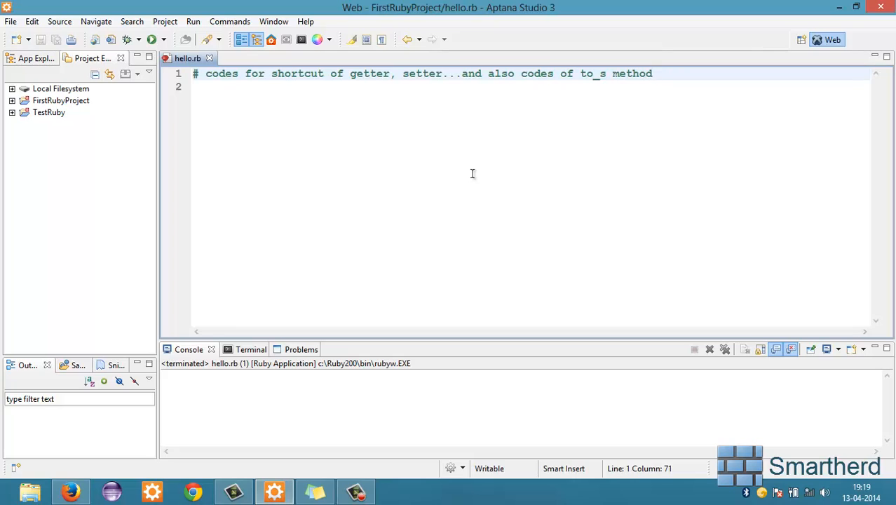
mouse_move(238, 70)
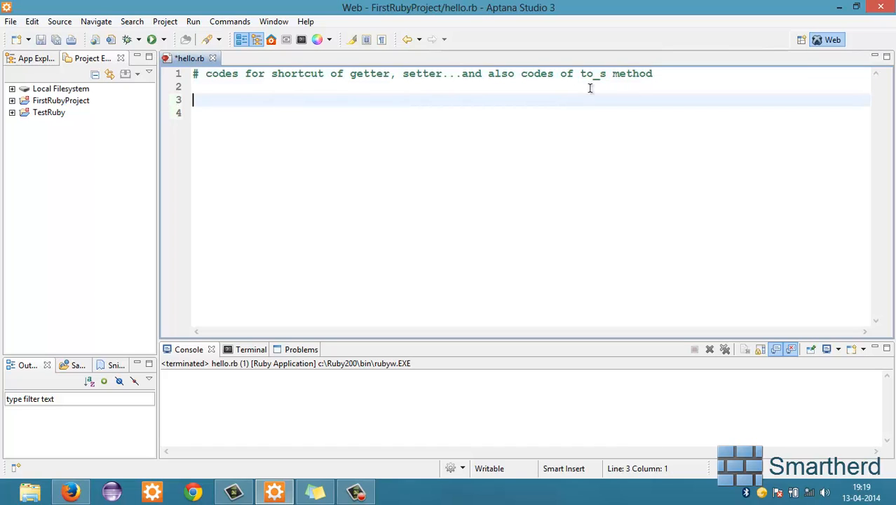
Step: Begin a class Animal definition in hello.rb
type("class")
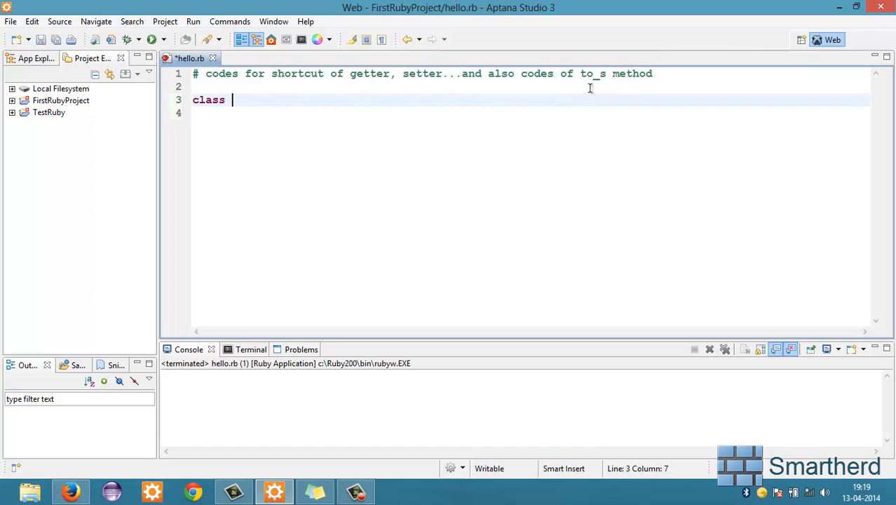
type("Animal")
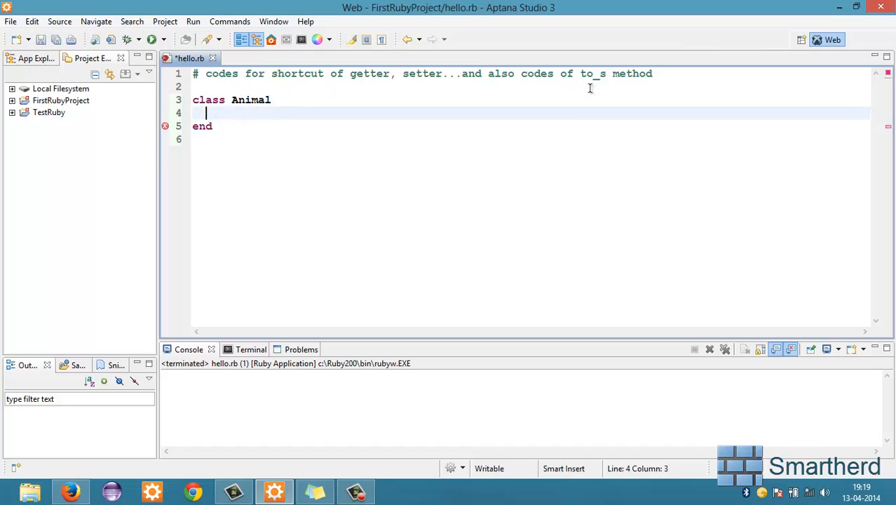
key("Return")
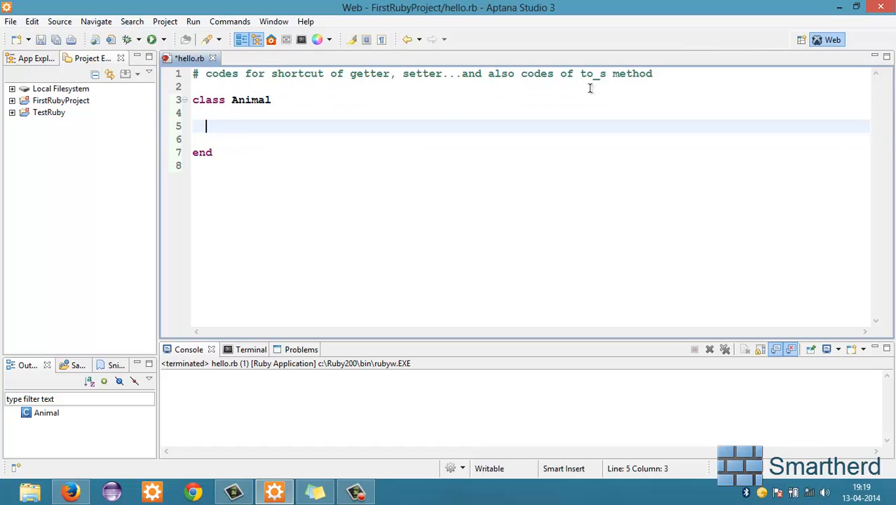
Step: Add a #Setter comment and attr_writer :name,:age,:trait inside the class
type("#")
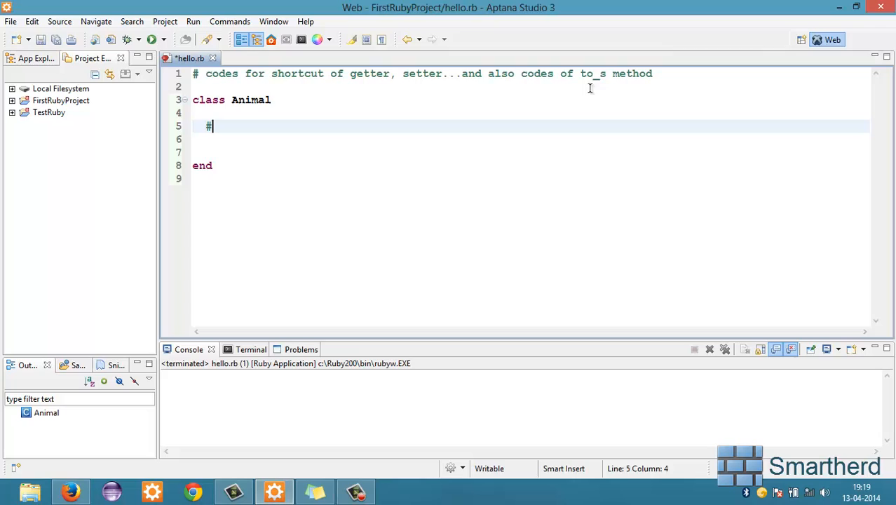
type("Setter")
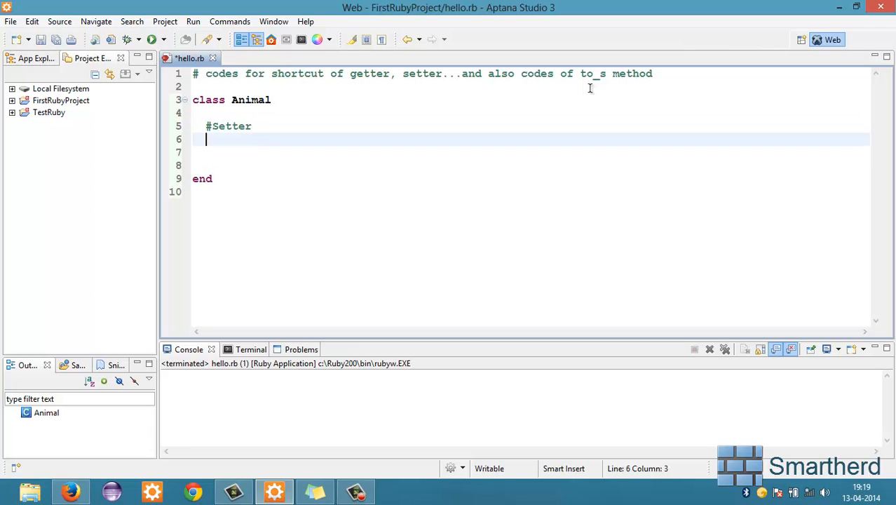
type("attr")
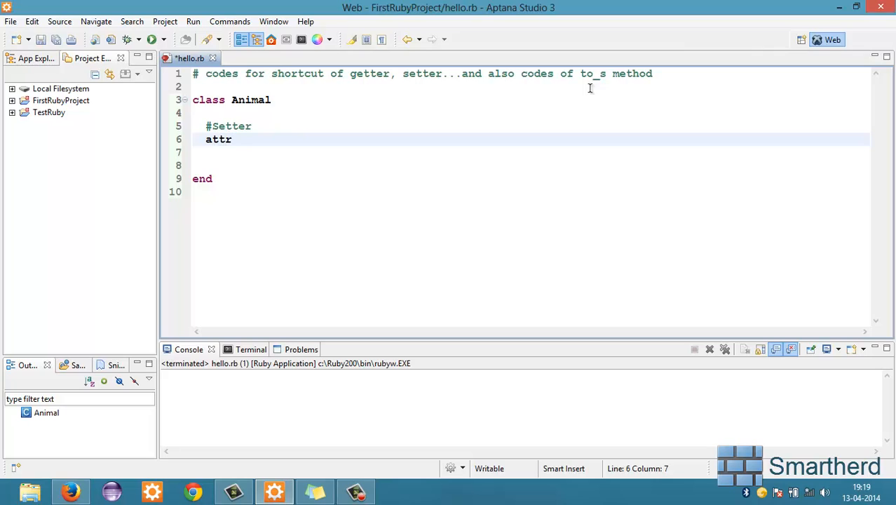
type("_wr")
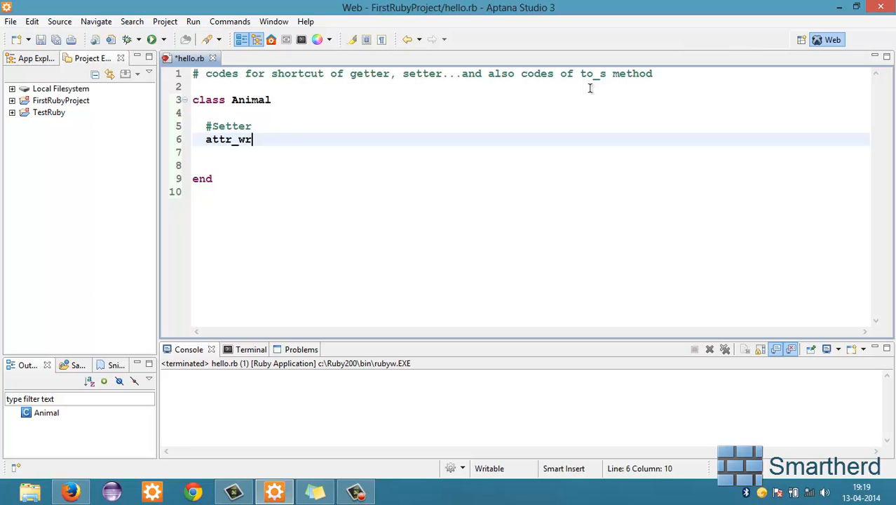
type("ter :")
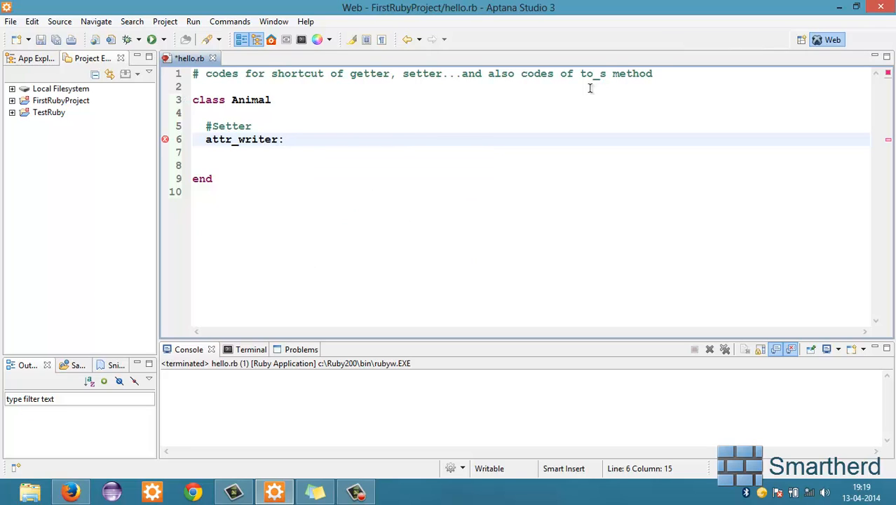
type("na")
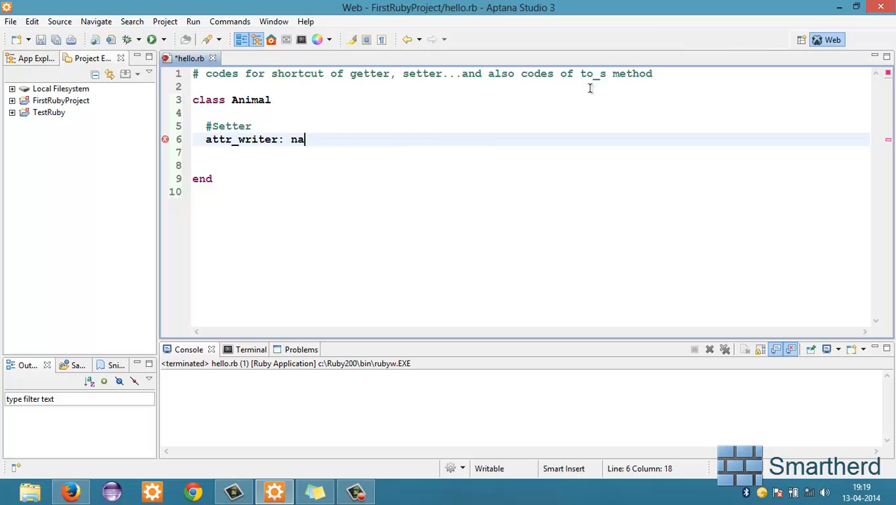
type("me,:ag")
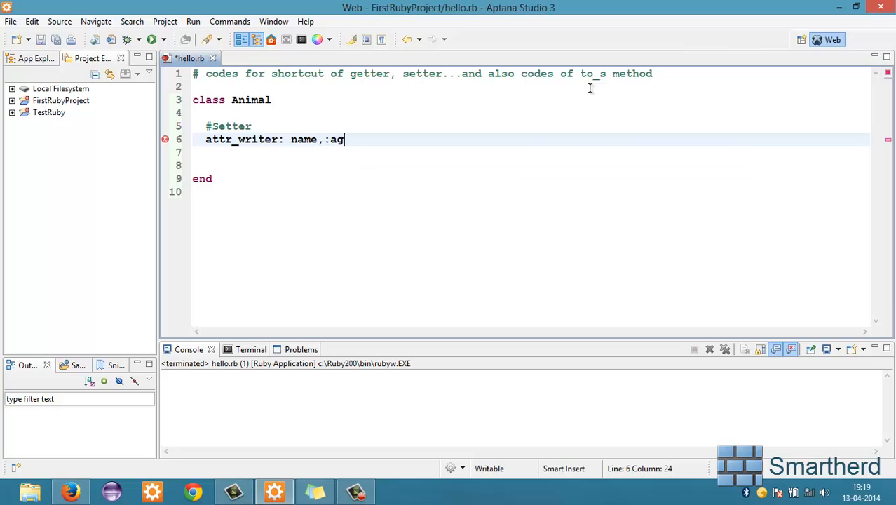
type("e")
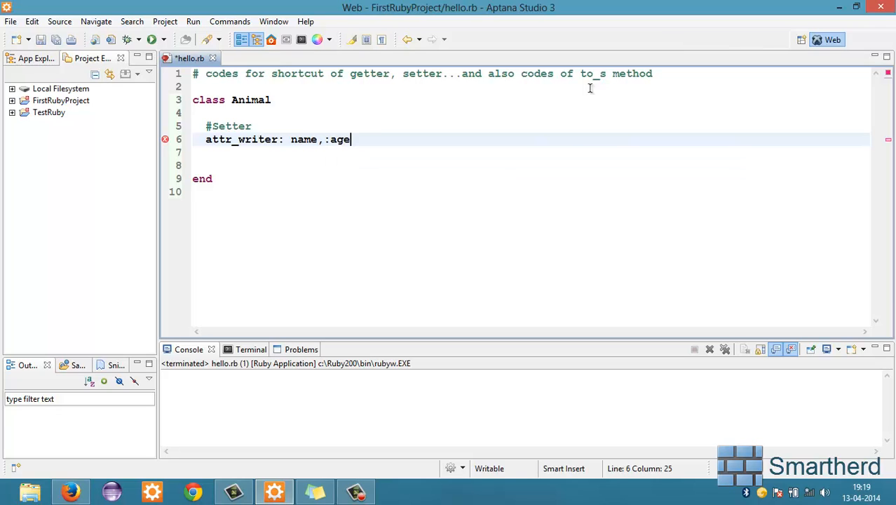
type(",:")
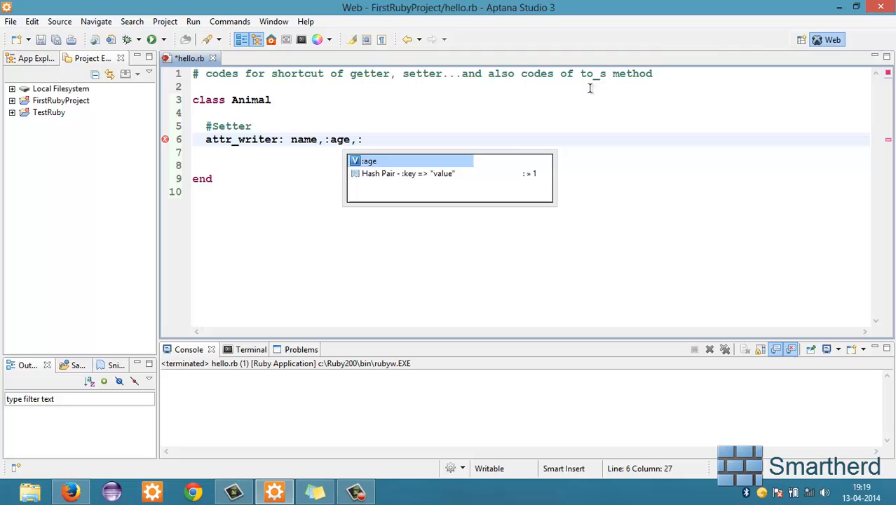
type("trait")
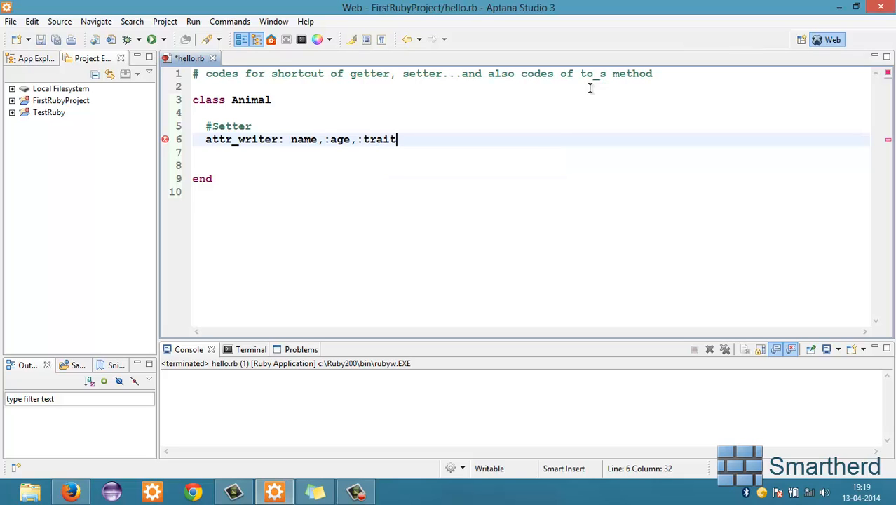
key("Enter")
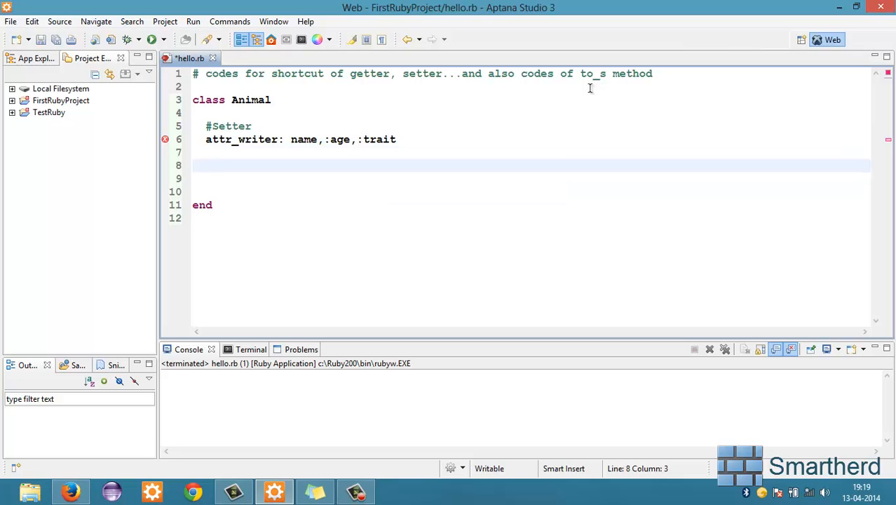
Step: Add a #getter comment and attr_reader:name,:age,:trait below the setter
type("#getter")
left_click(532, 178)
type("attr")
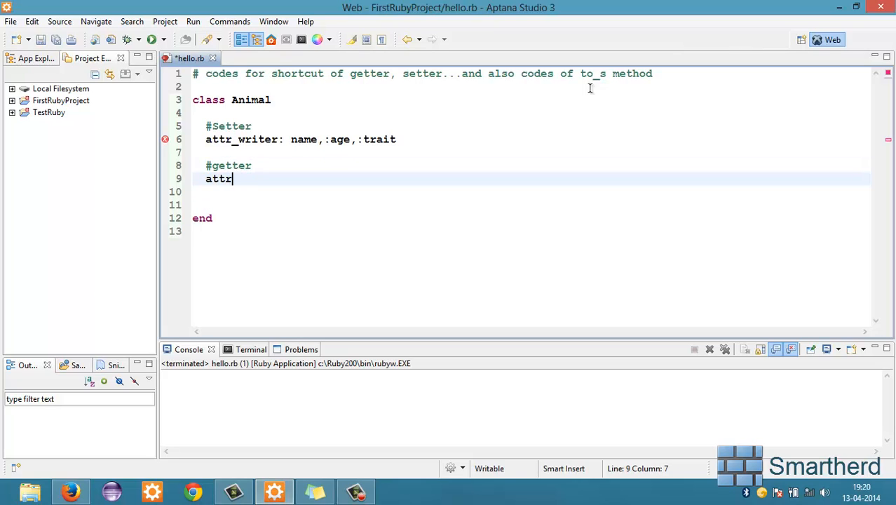
type("_")
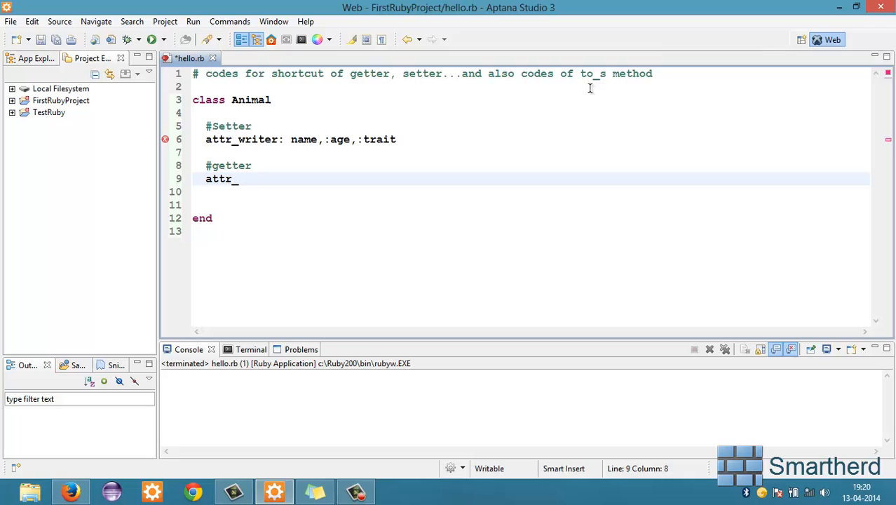
type("reader:")
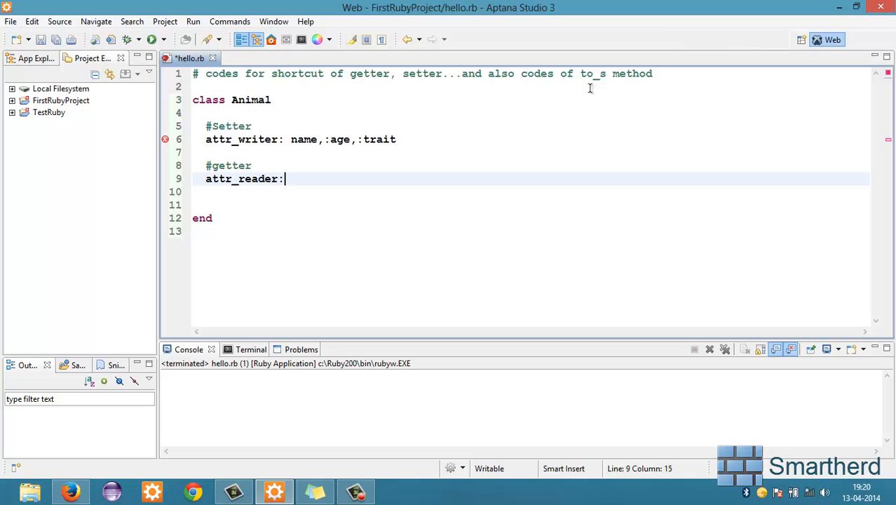
type("name")
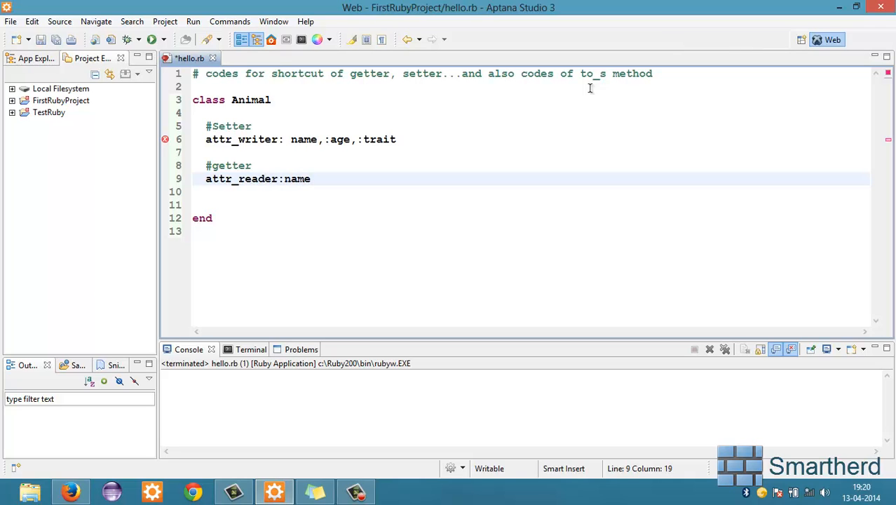
type(",:")
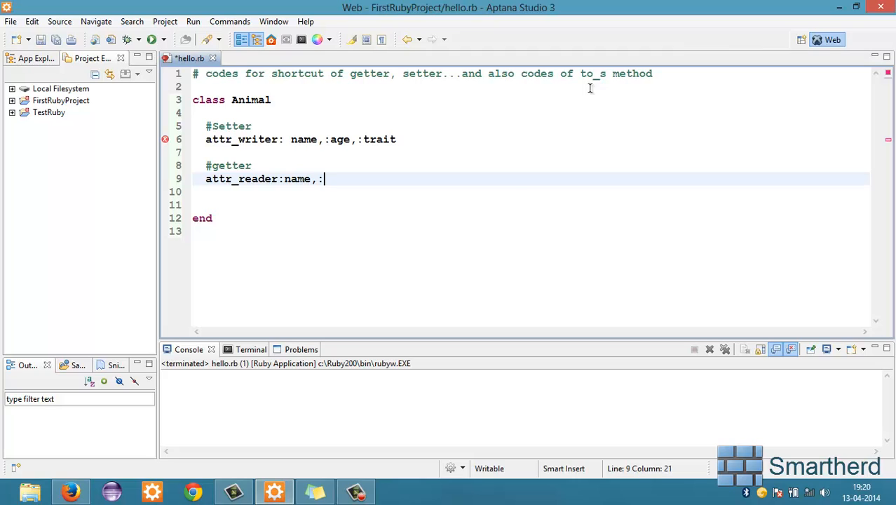
type("age,")
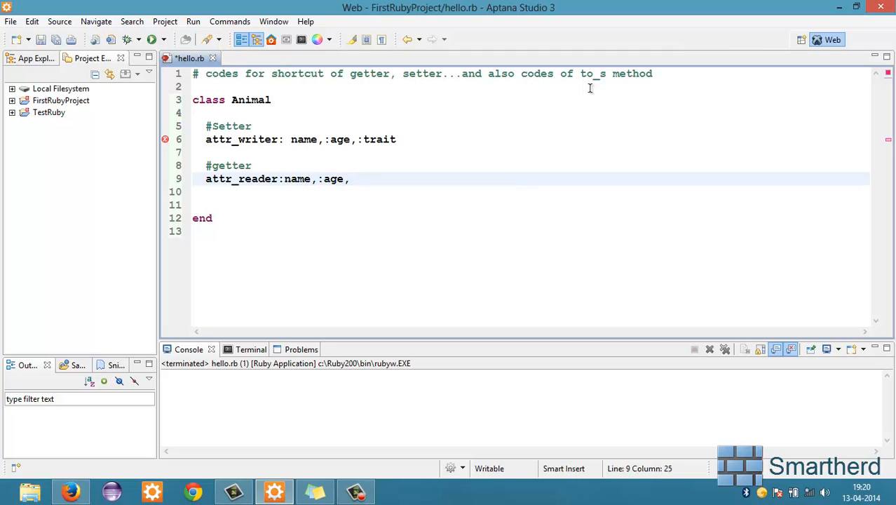
type(":trait")
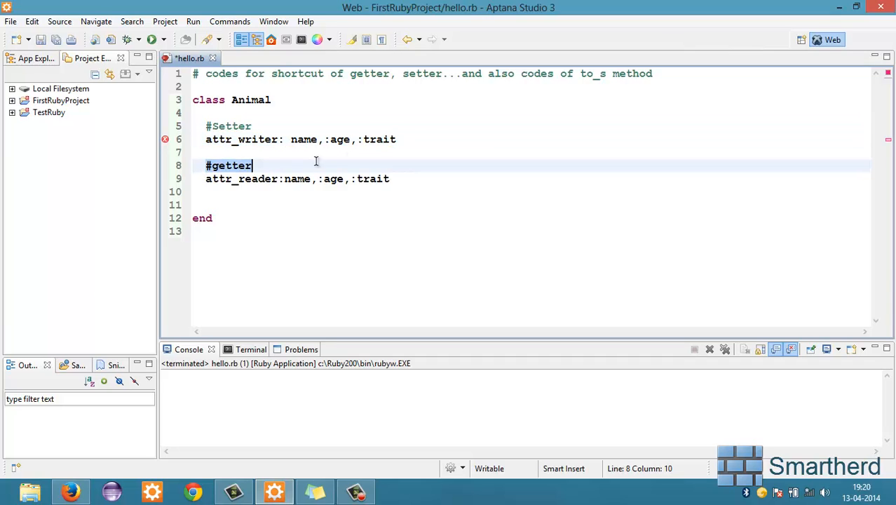
Step: Fix the attr_writer line to attr_writer:name,:age,:trait, clearing its syntax error
left_click(390, 180)
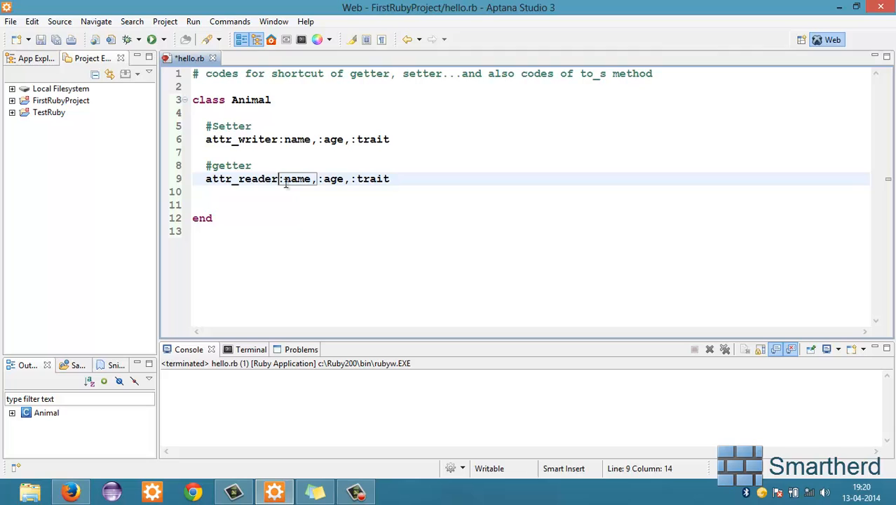
mouse_move(219, 236)
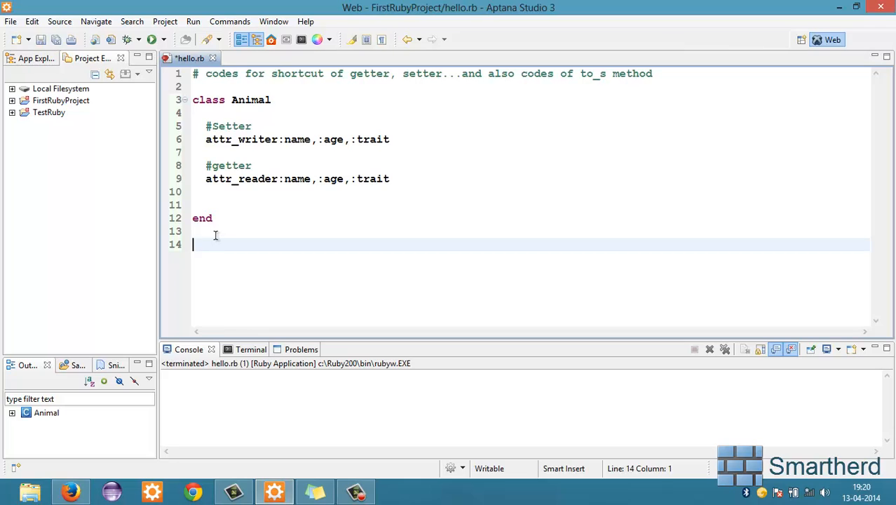
Step: Create first_animal = Animal.new below the class and set its name to "Kitty"
type("firs")
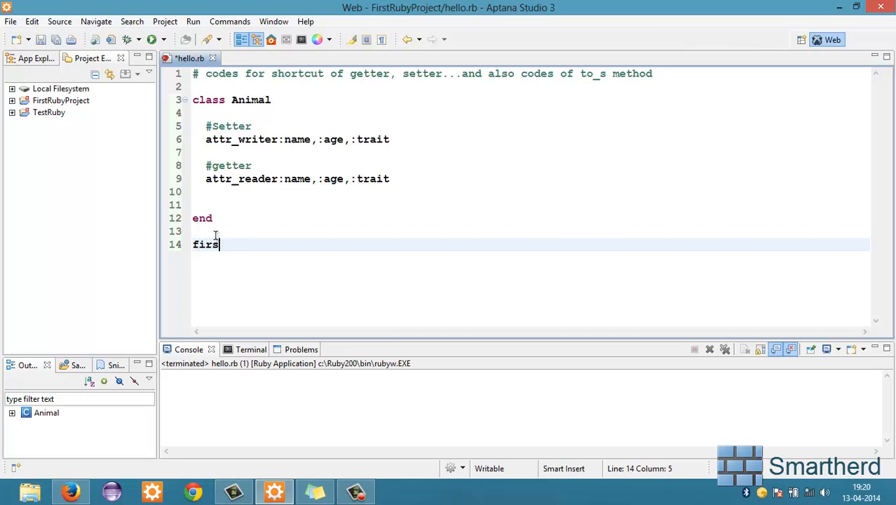
type("t_an")
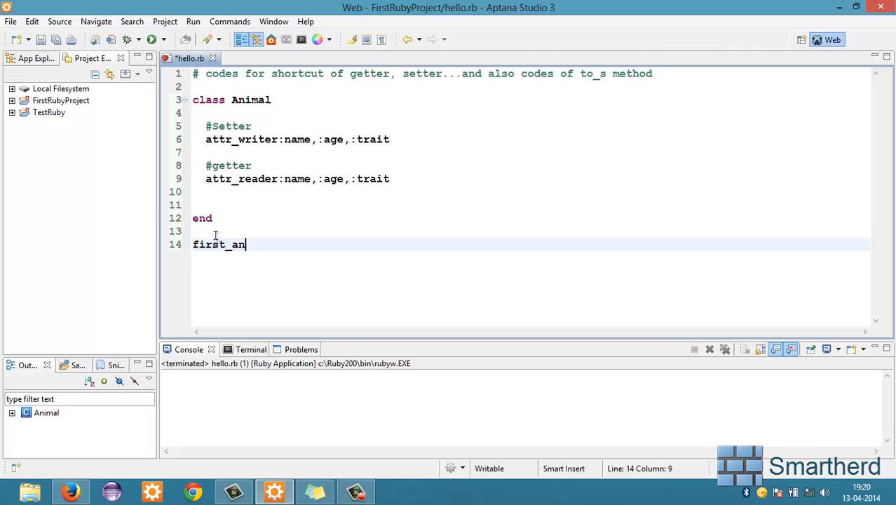
type("imal =A")
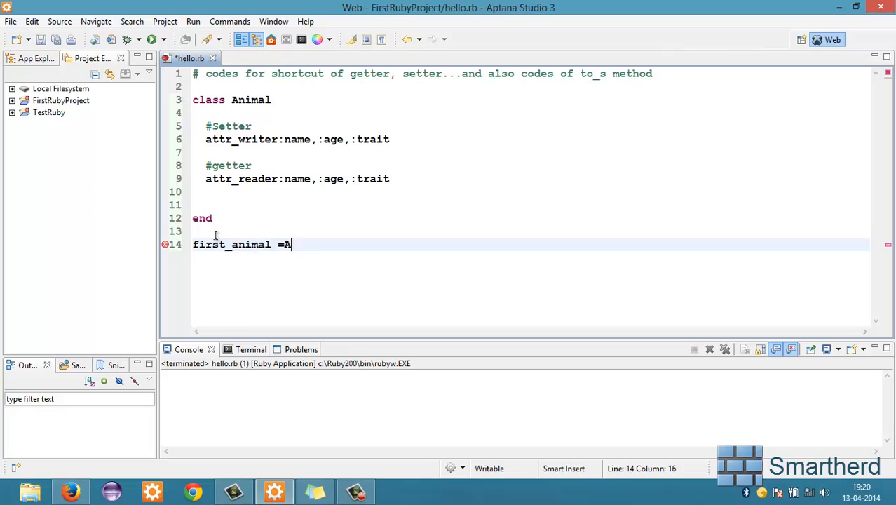
type("nimal.new")
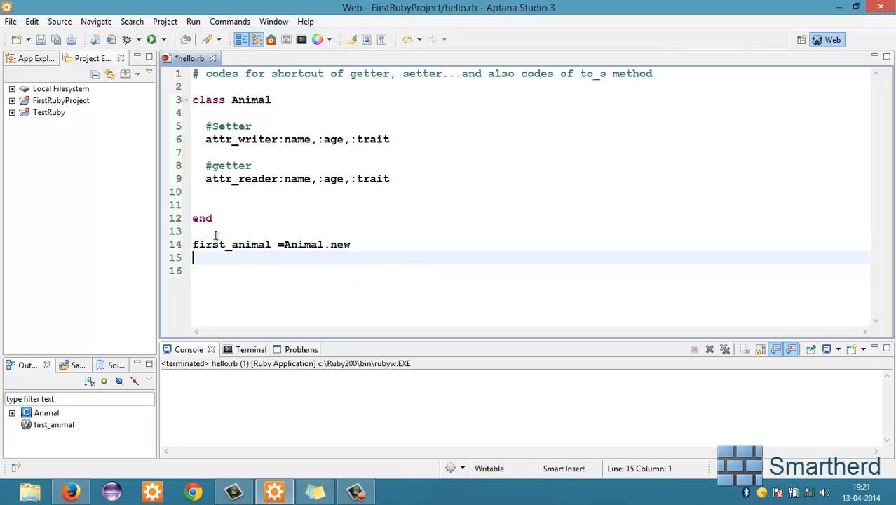
type("first")
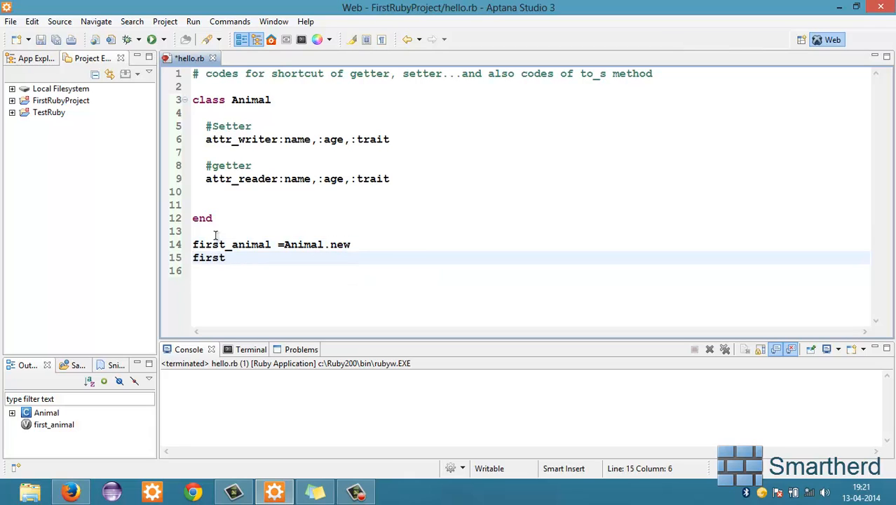
type("_animal")
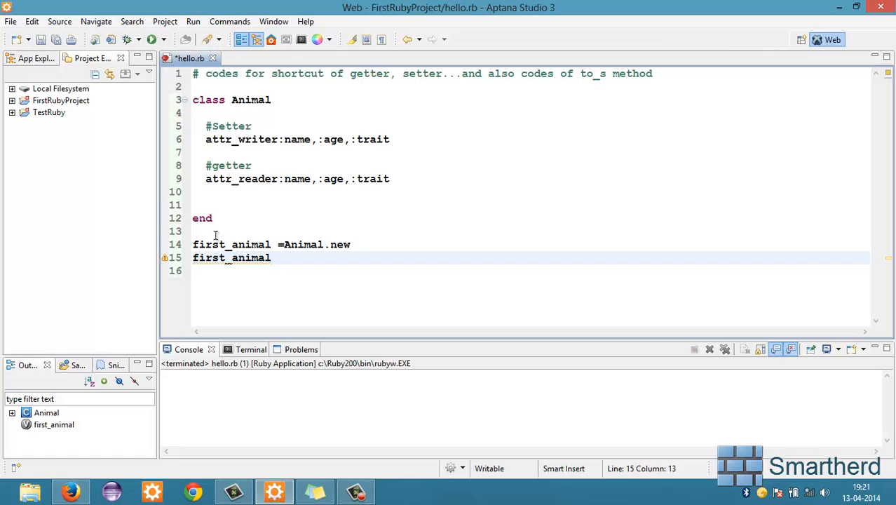
type(".name=")
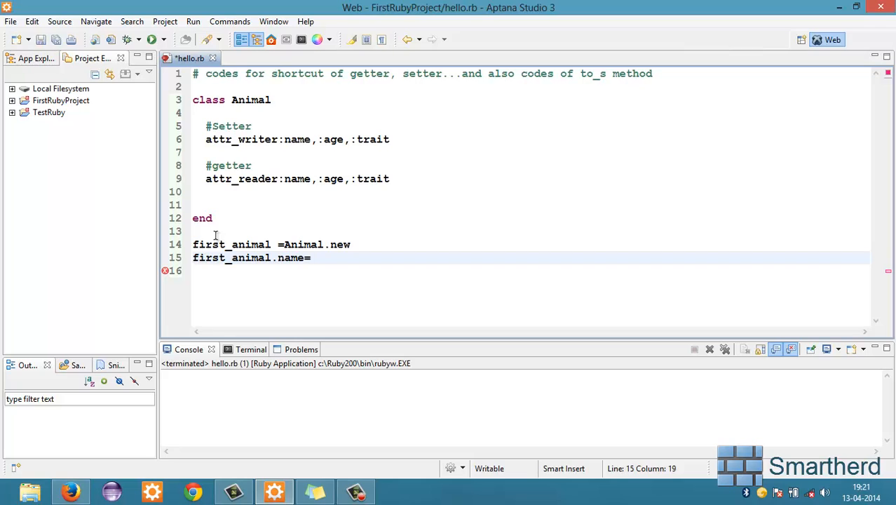
type("\"K\"")
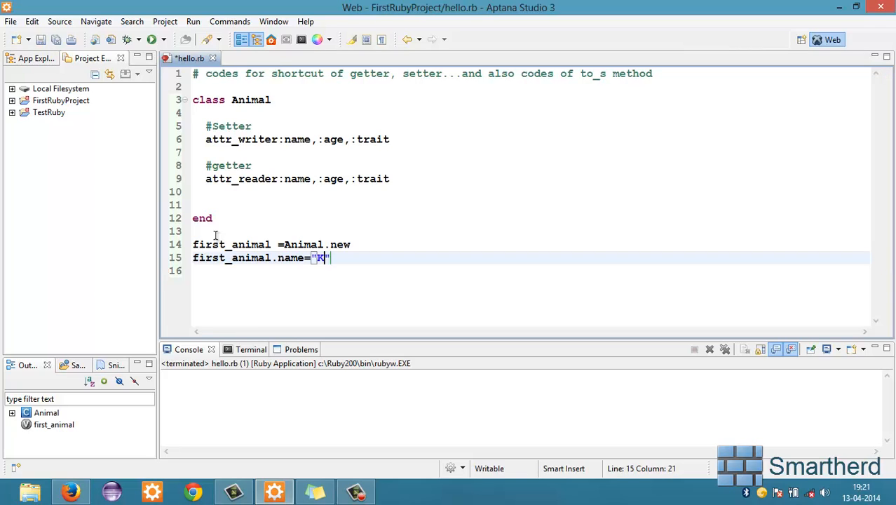
type("itty")
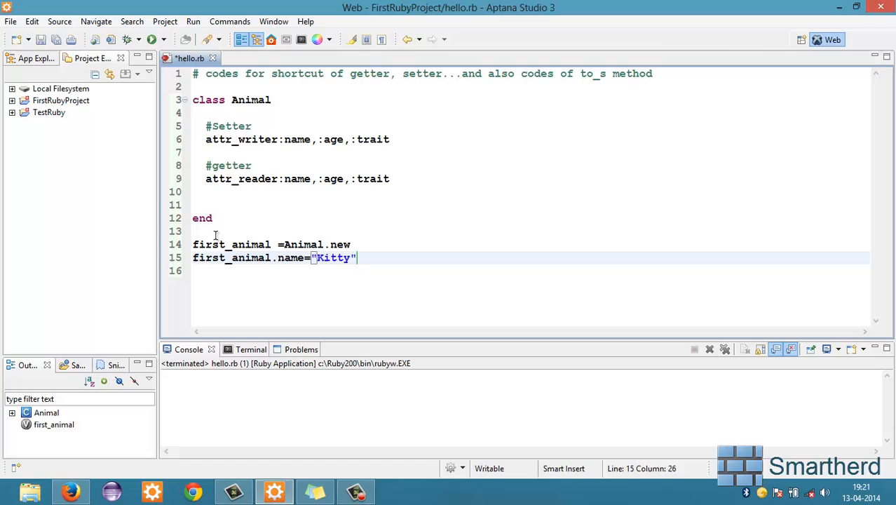
key("Return")
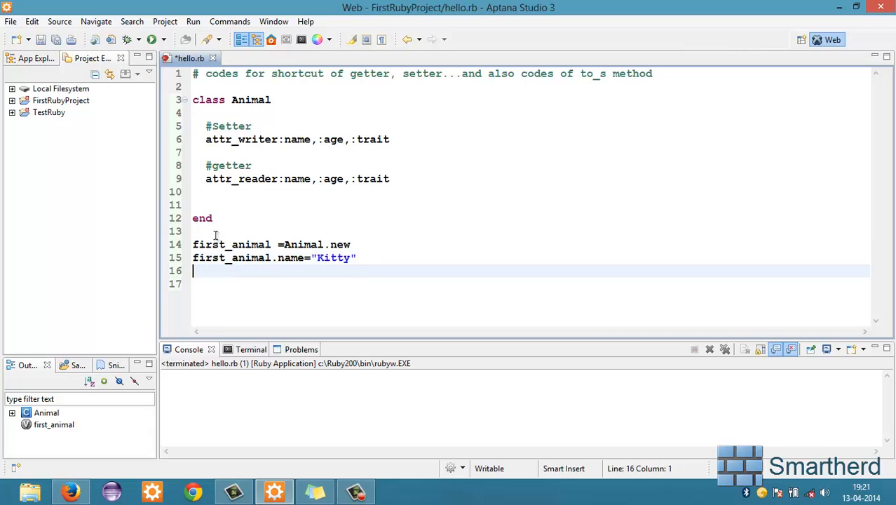
Step: Set first_animal.age = 12 and first_animal.trait = "loudy", correcting a typo
type("first")
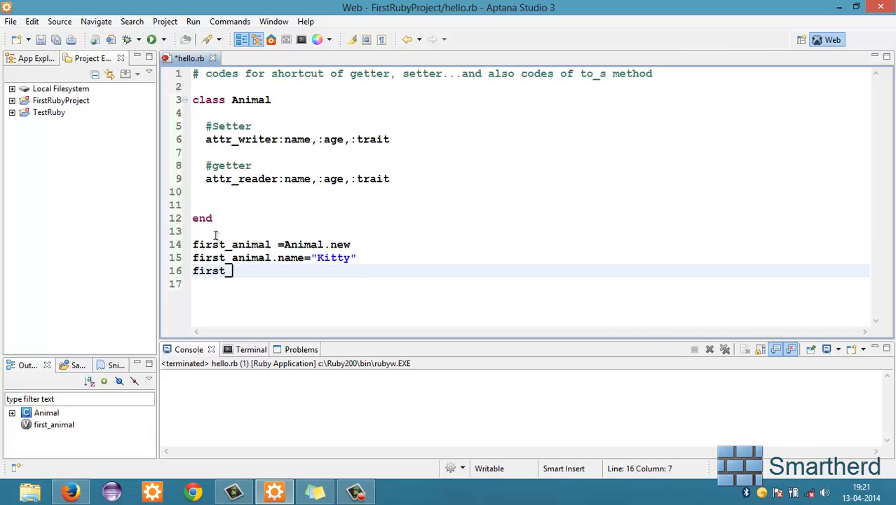
type("_animal")
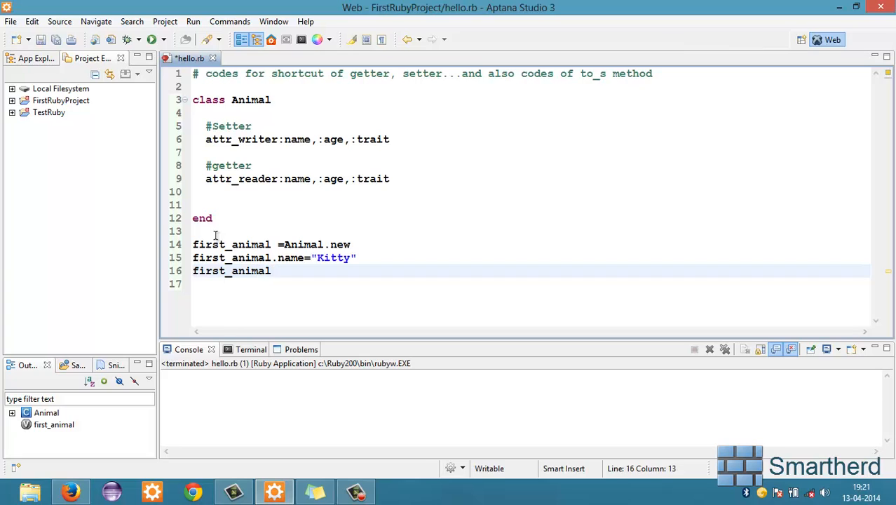
type(".age=")
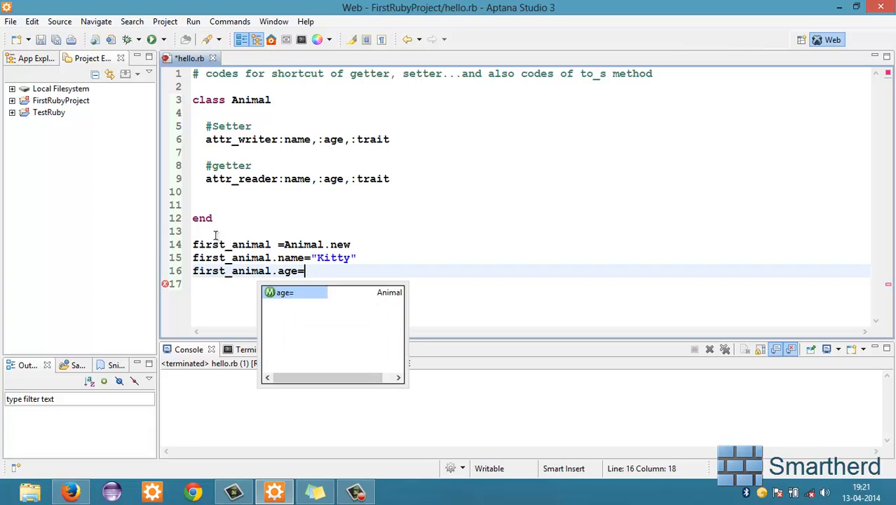
type("12")
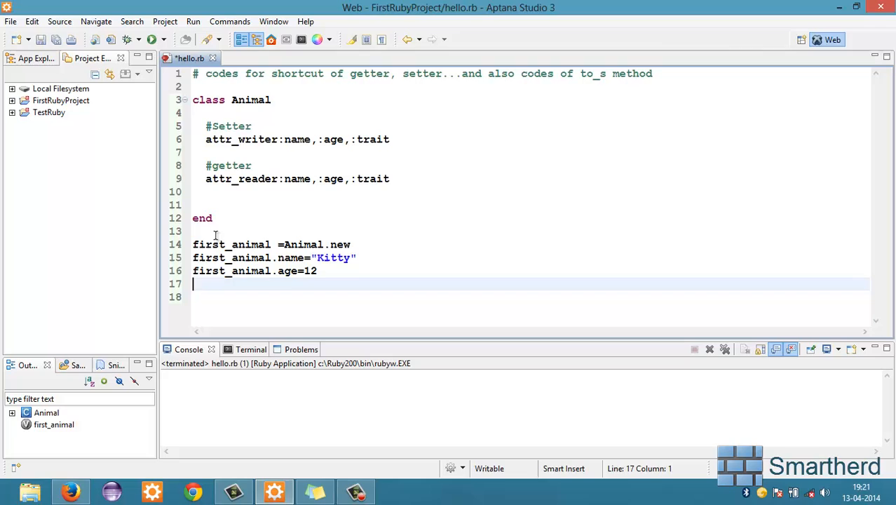
type("first")
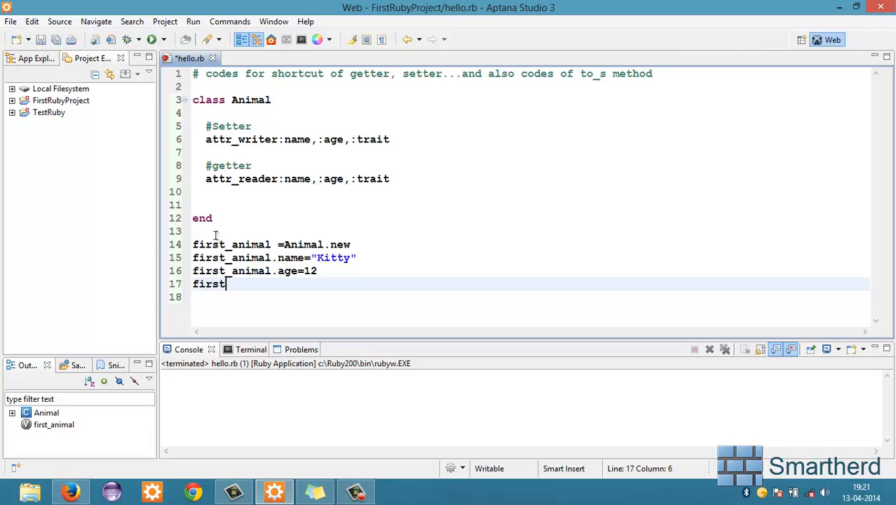
type("_animal.t")
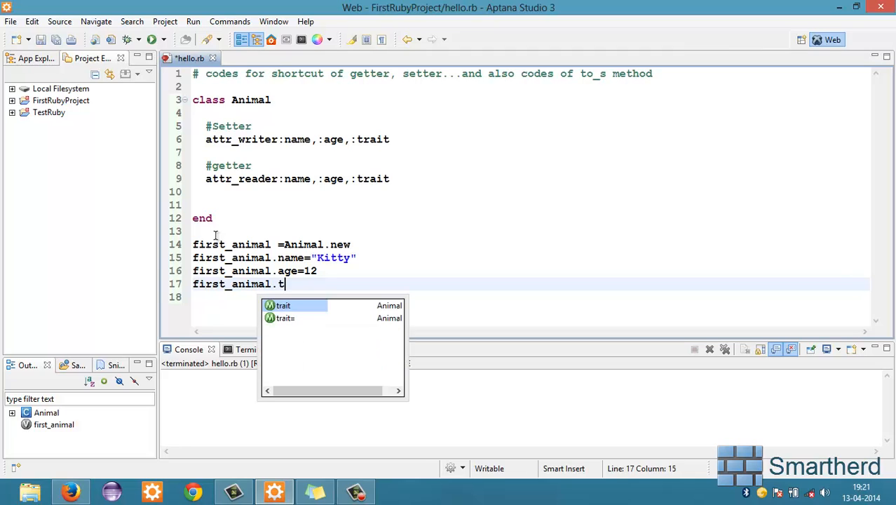
type("rait")
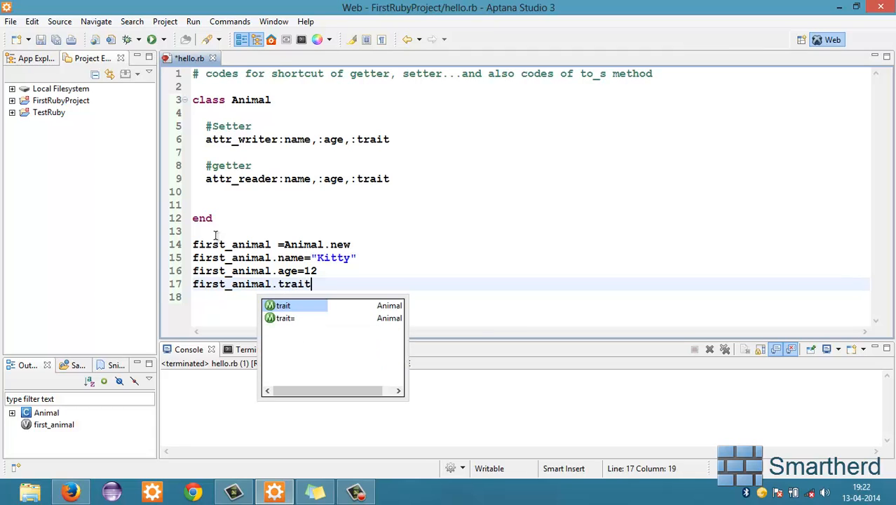
type("=\"lou\"")
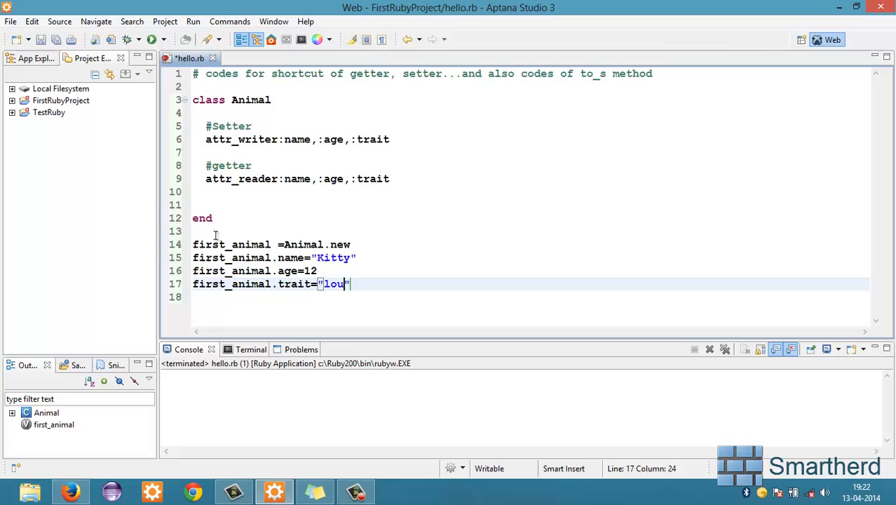
type("dey")
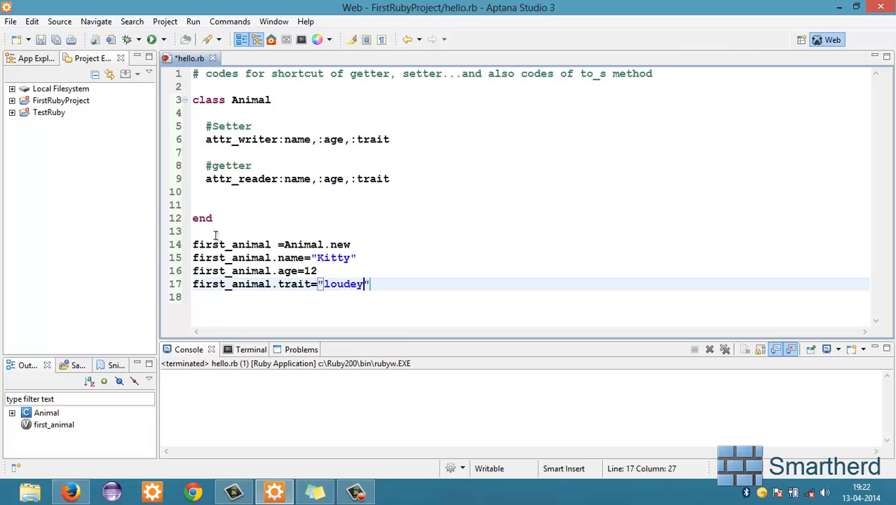
key("BackSpace")
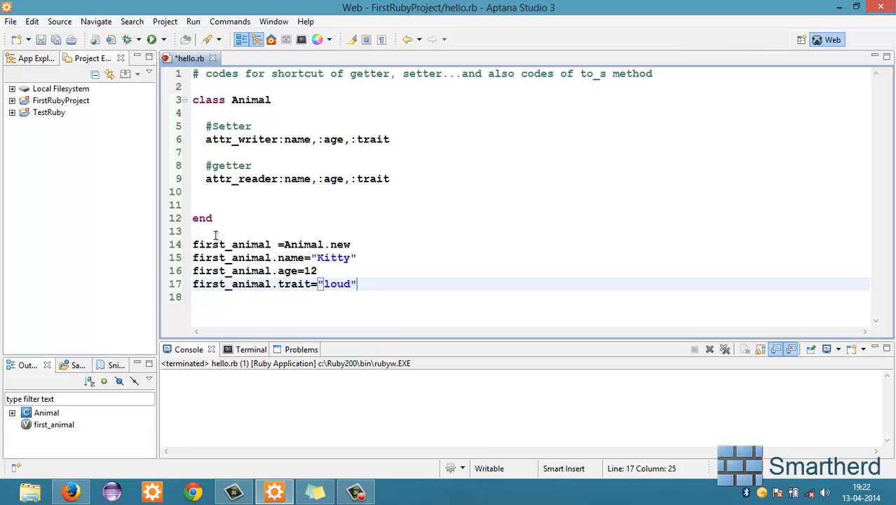
type("y")
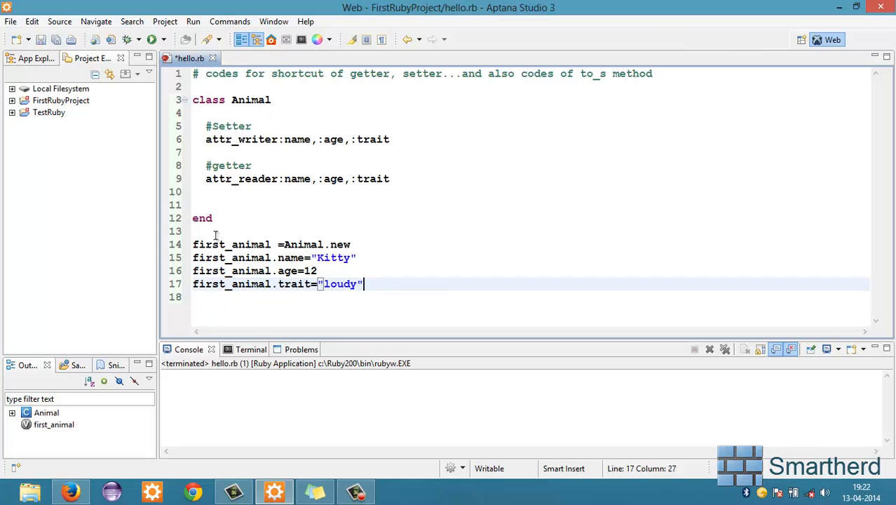
key("Return")
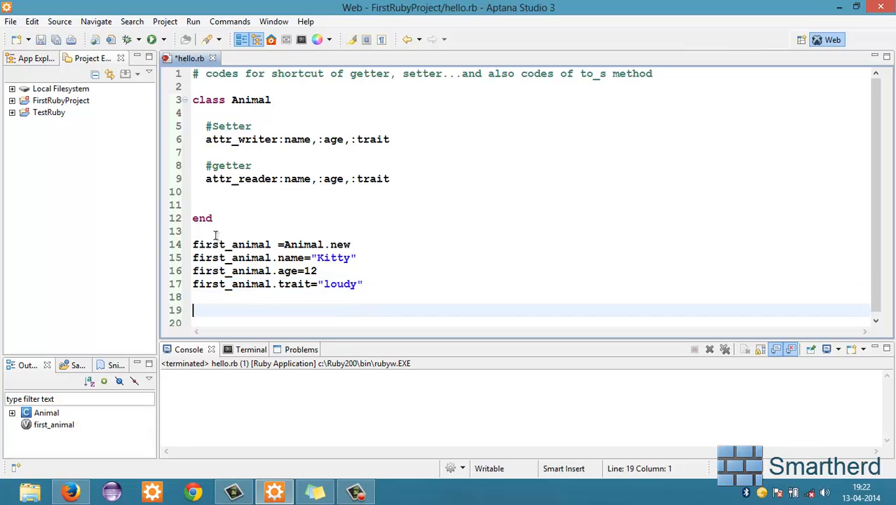
Step: Add puts lines printing first_animal.name, duplicating one for the next attribute
type("pu")
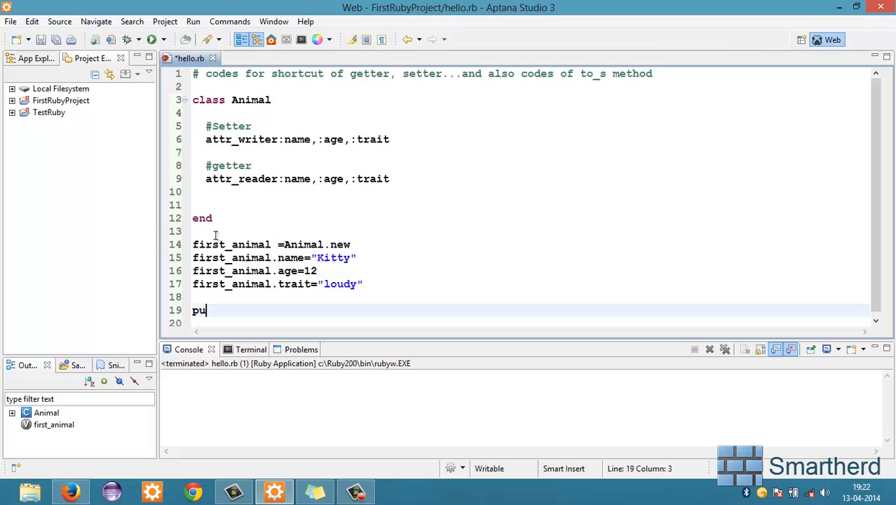
type("ts firs")
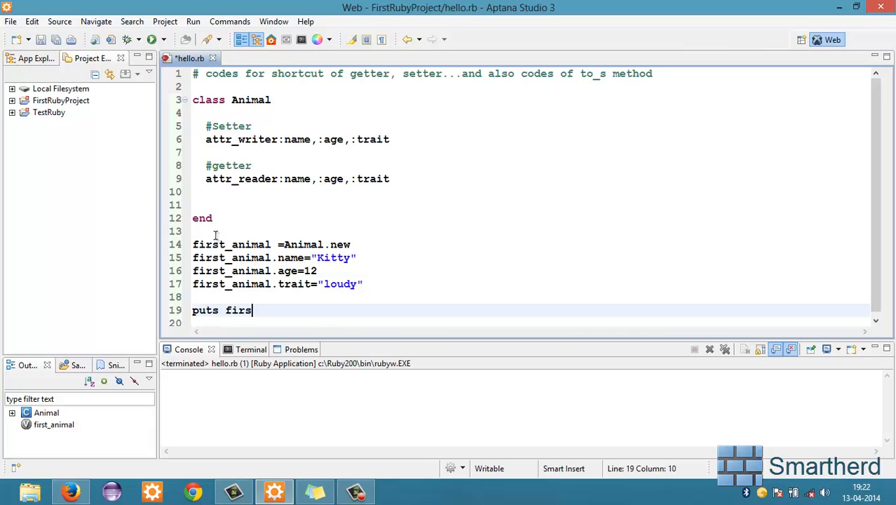
type("t_animal")
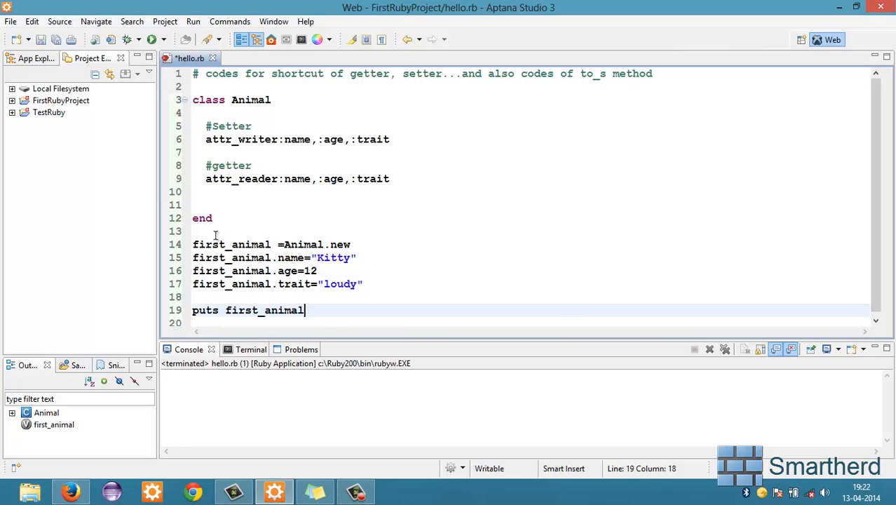
type(".nam")
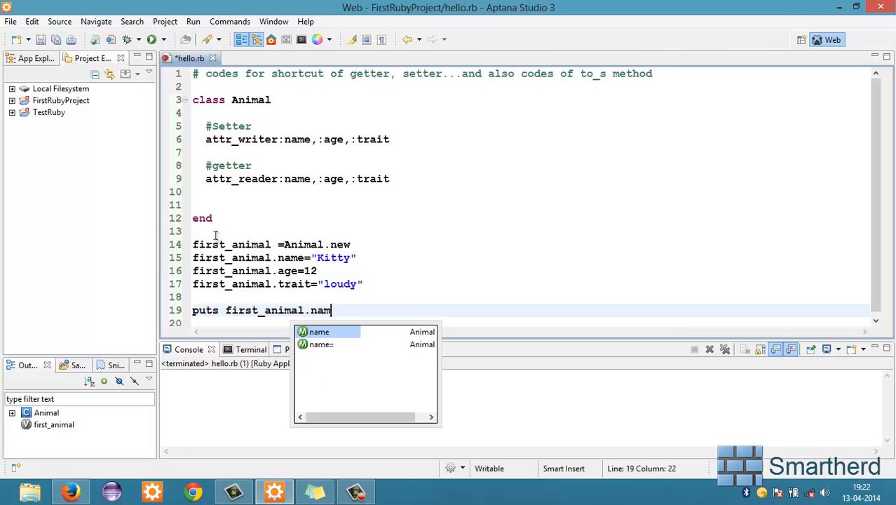
type("e")
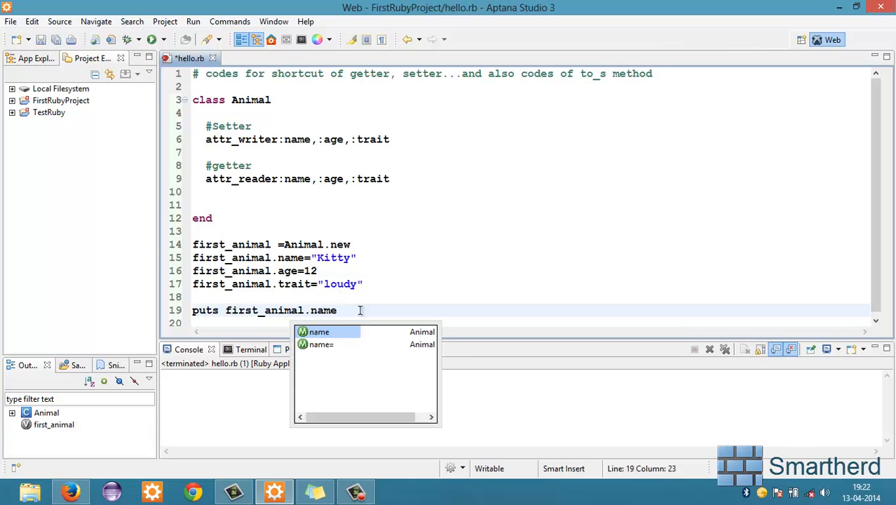
type("puts first_animal.name")
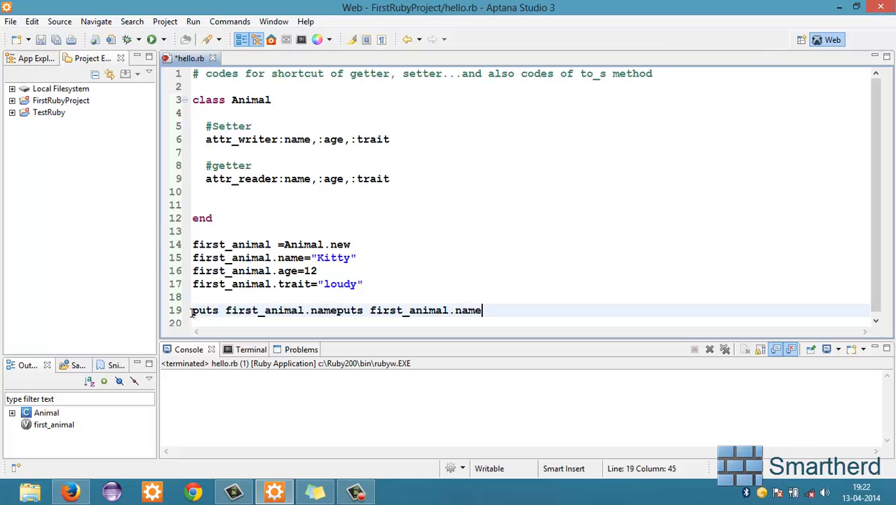
Step: Complete the third puts line as puts first_animal.trait
left_click(335, 310)
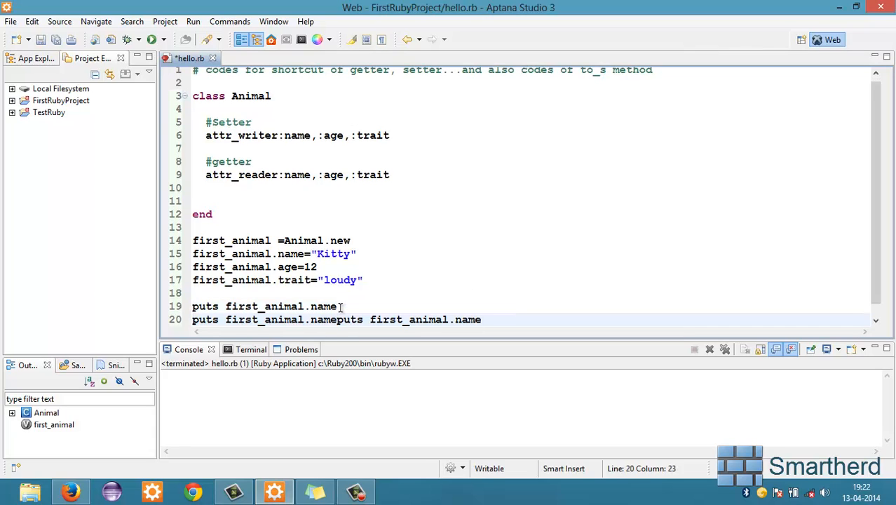
key("Return")
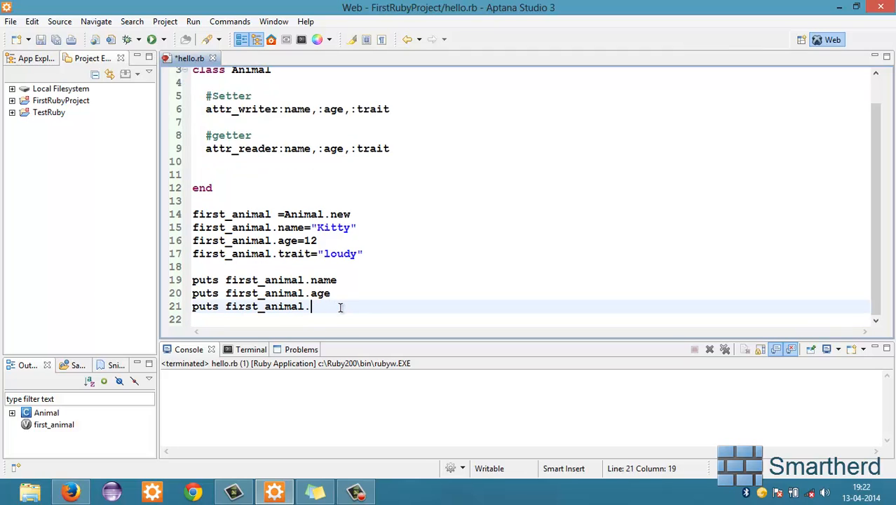
type("trait")
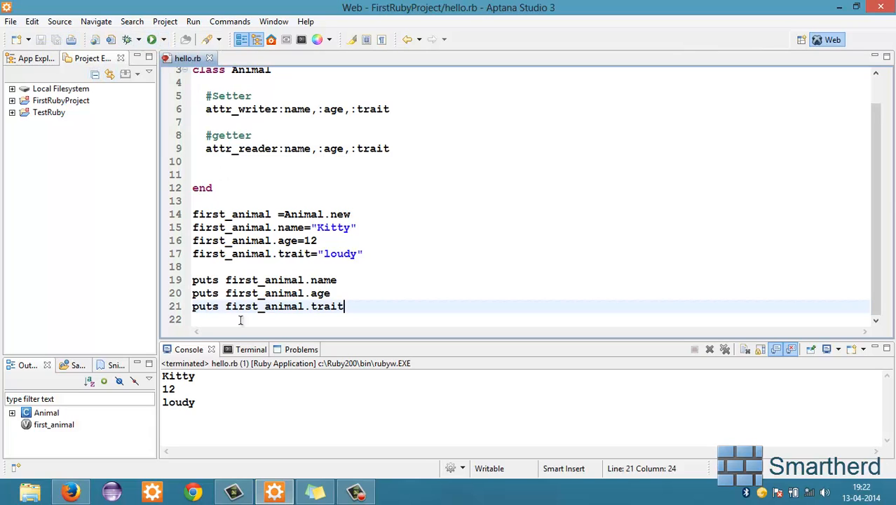
mouse_move(482, 293)
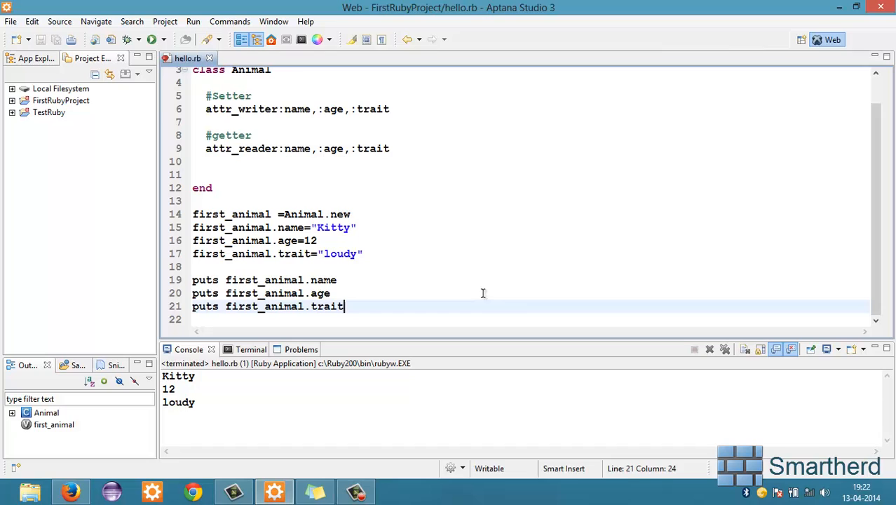
scroll("up", 3)
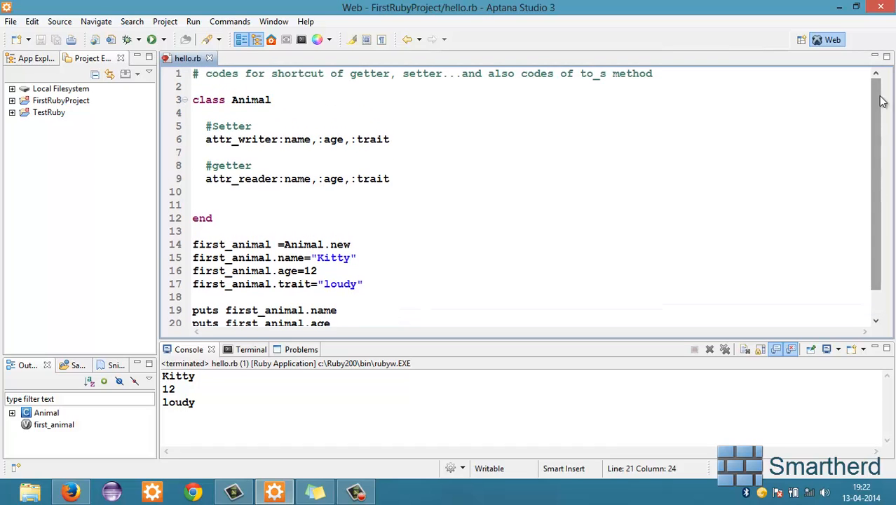
mouse_move(334, 174)
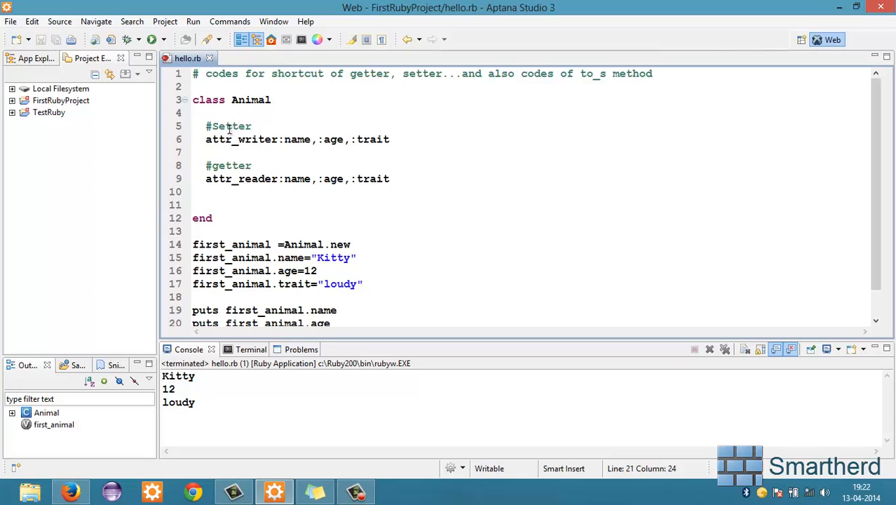
Step: Change the comment to #Setter & getter, use attr_accessor, and delete the getter/reader lines
left_click(257, 126)
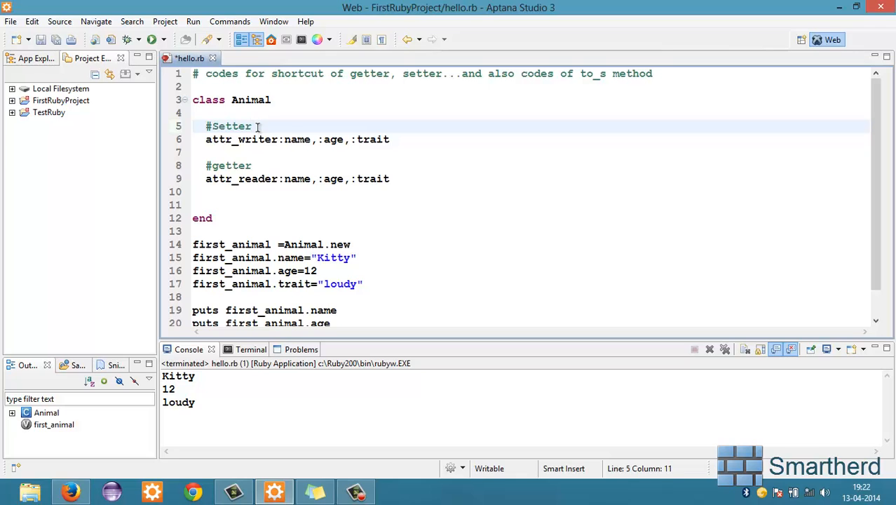
type("& getter")
left_click(299, 139)
type("a")
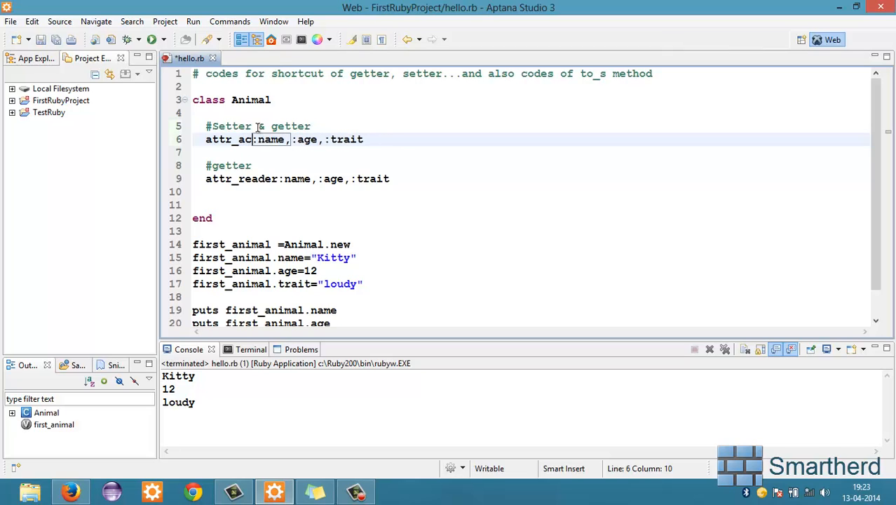
type("cessor")
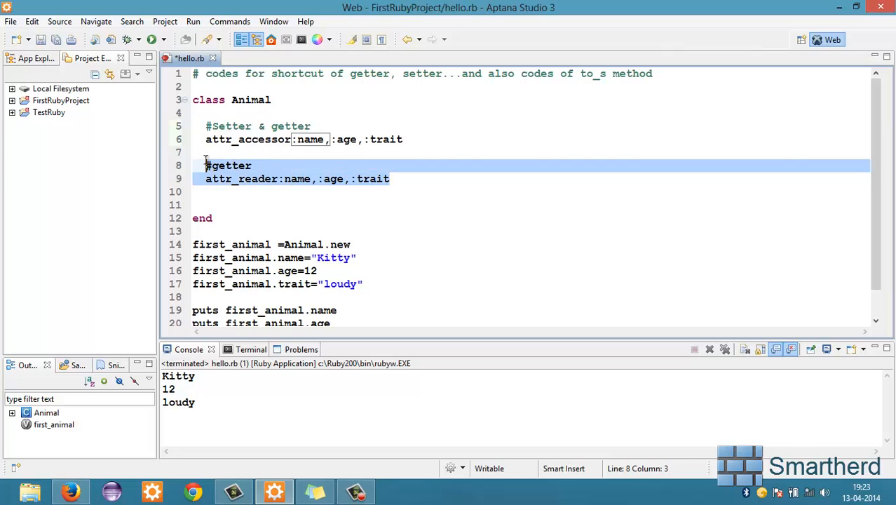
key("Delete")
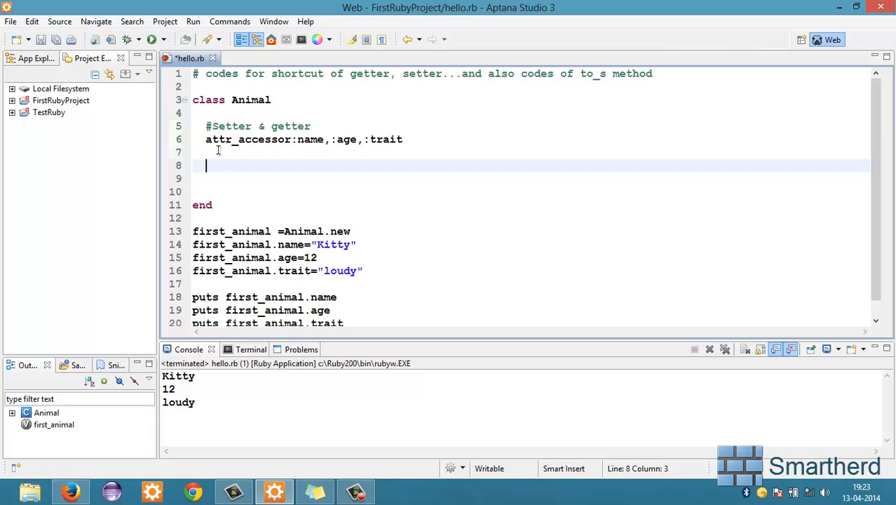
mouse_move(289, 153)
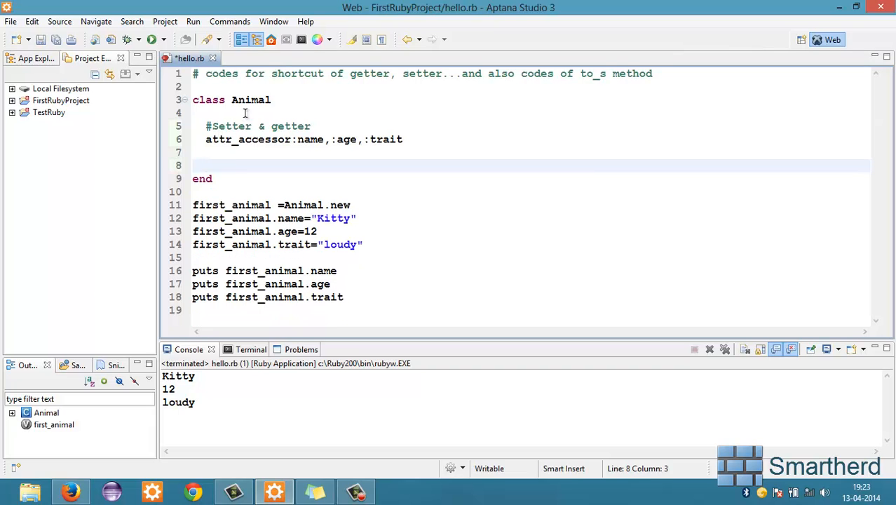
Step: Place the caret on the empty line inside the Animal class for a new method
left_click(151, 39)
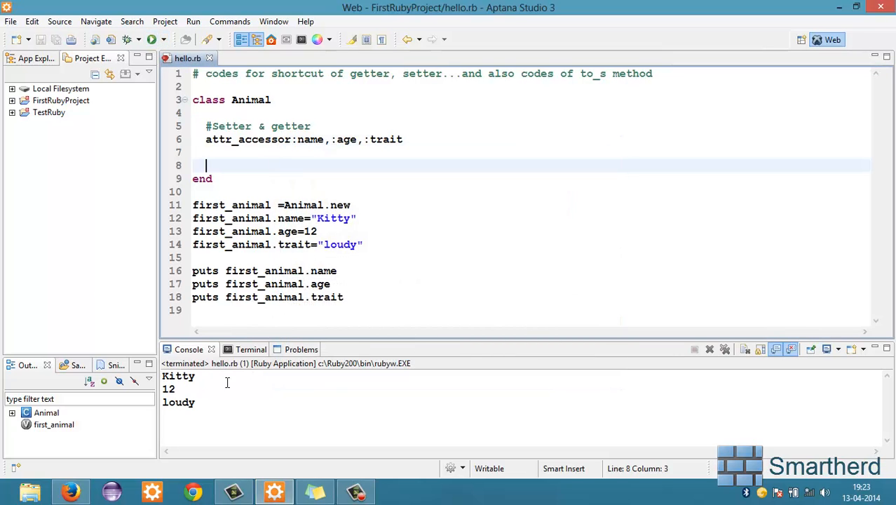
double_click(178, 376)
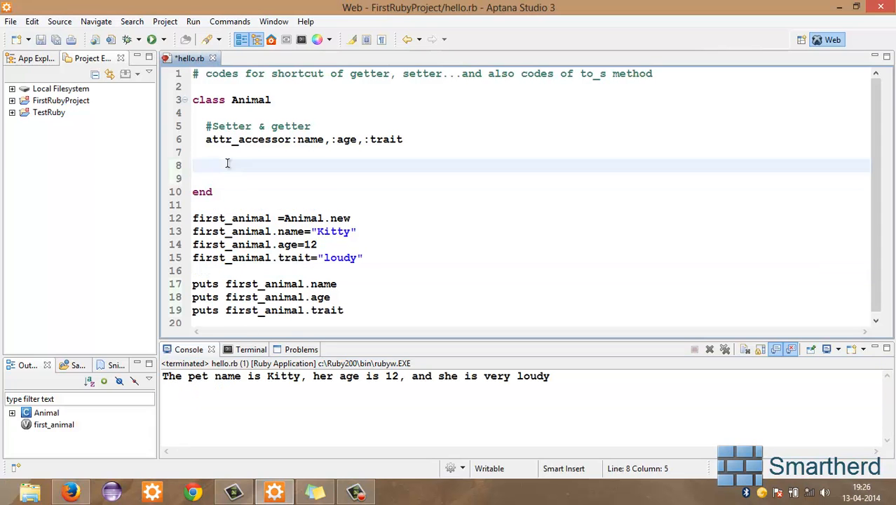
Step: Define to_s returning a string starting "The pet name is #{name}"
type("def to")
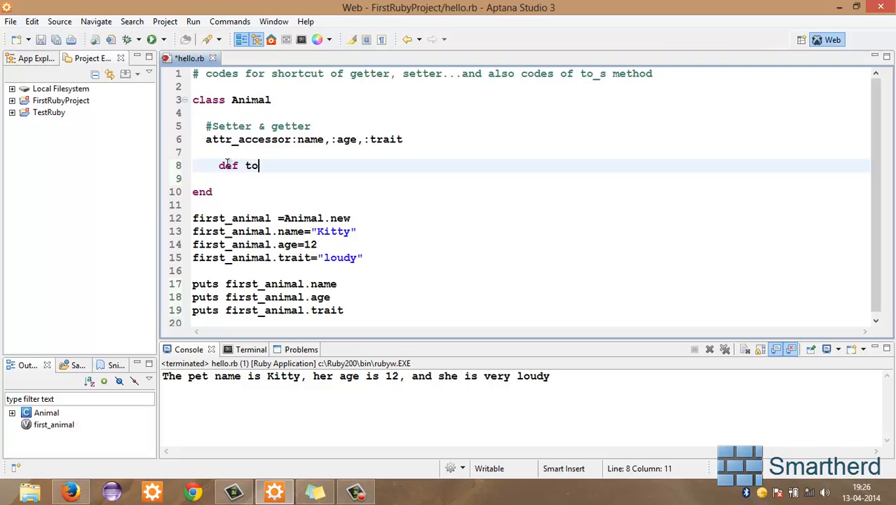
type("_s")
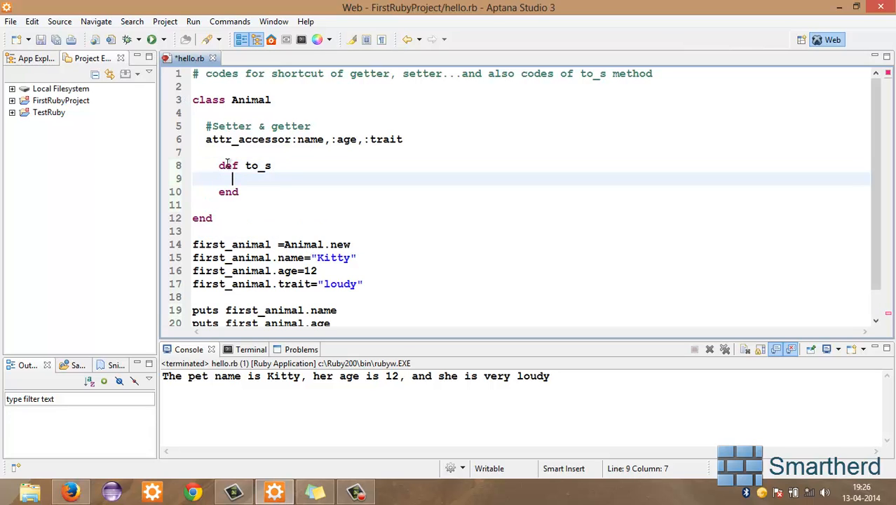
key("Return")
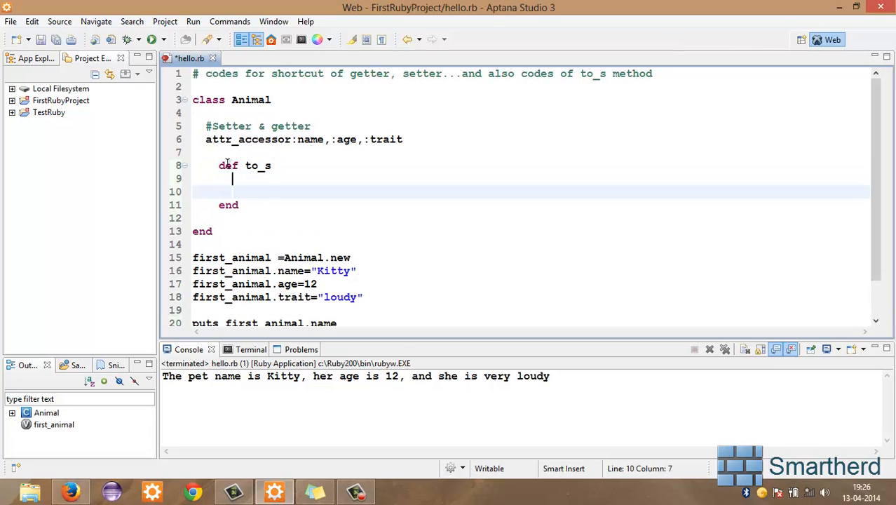
type("return")
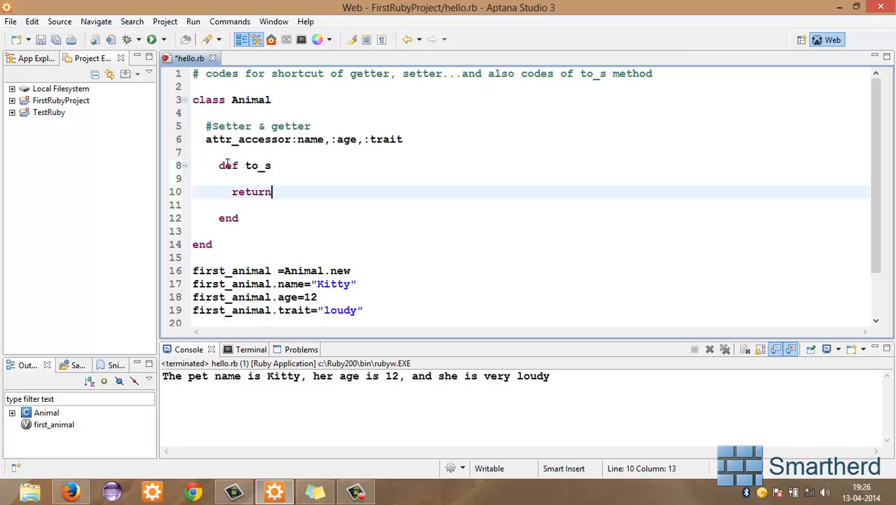
type("\"\"")
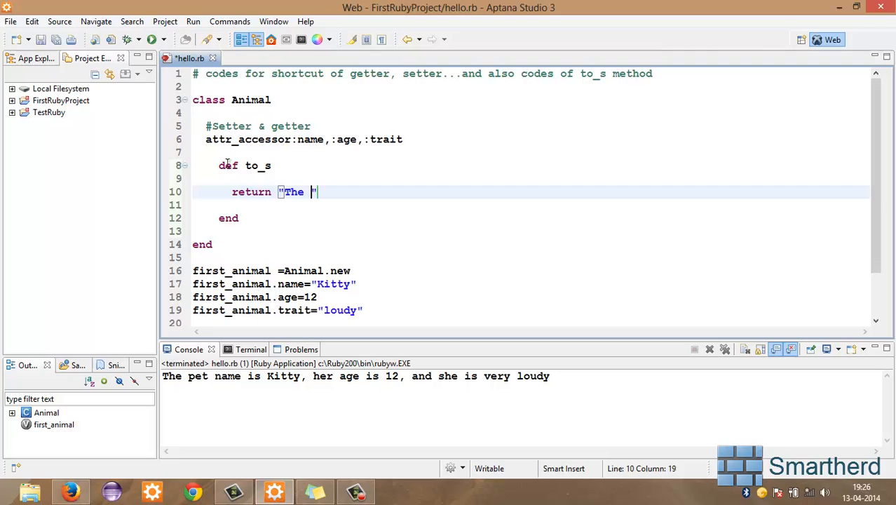
type("pet name")
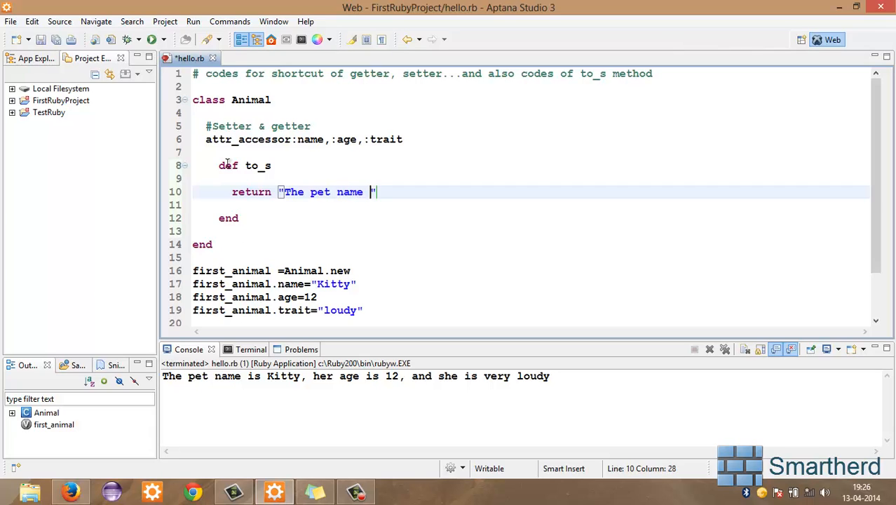
type("is")
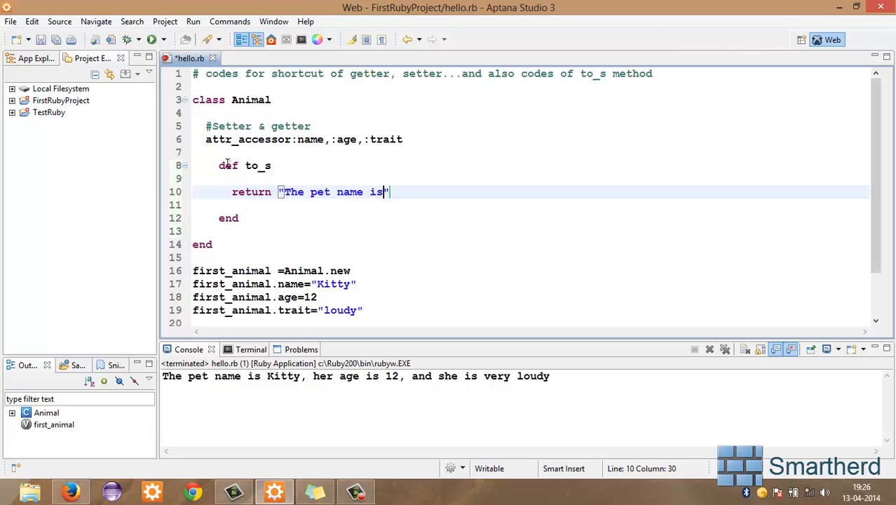
type("#{}")
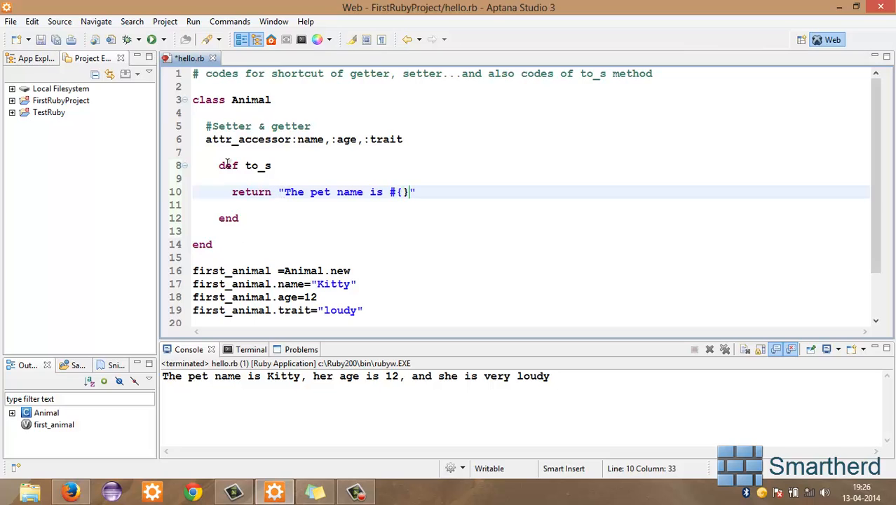
type("name")
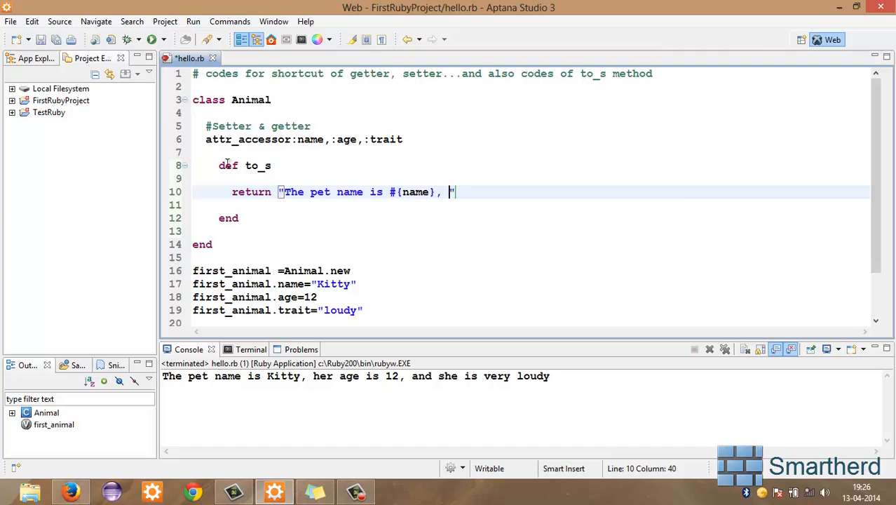
Step: Finish the sentence with "her age is #{12}, and she is very #{trait}"
type("her age is")
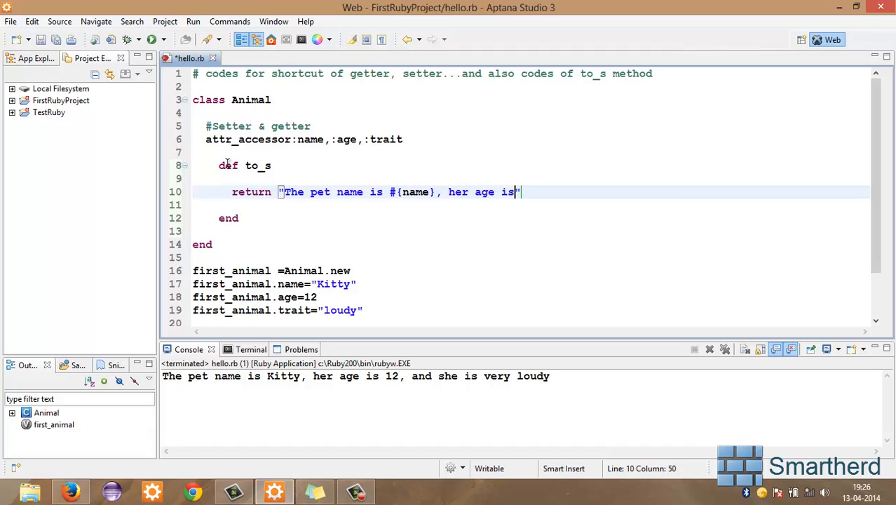
type("#")
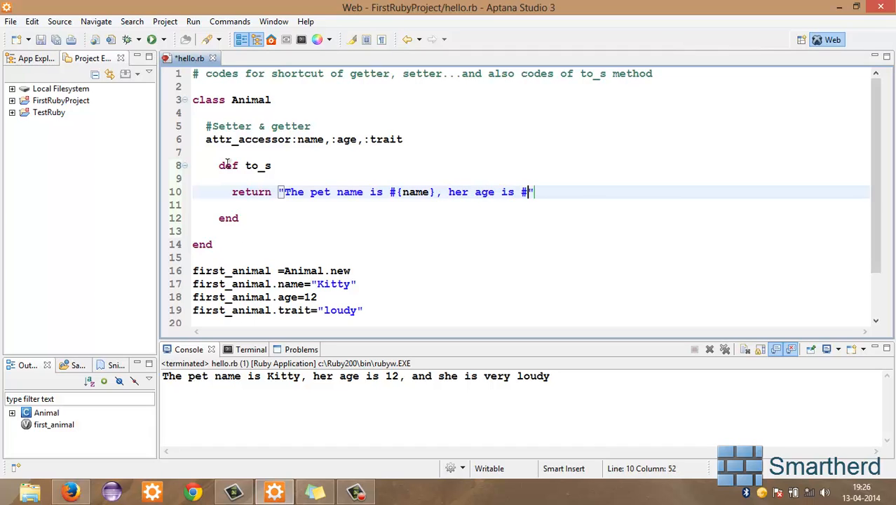
type("{12}")
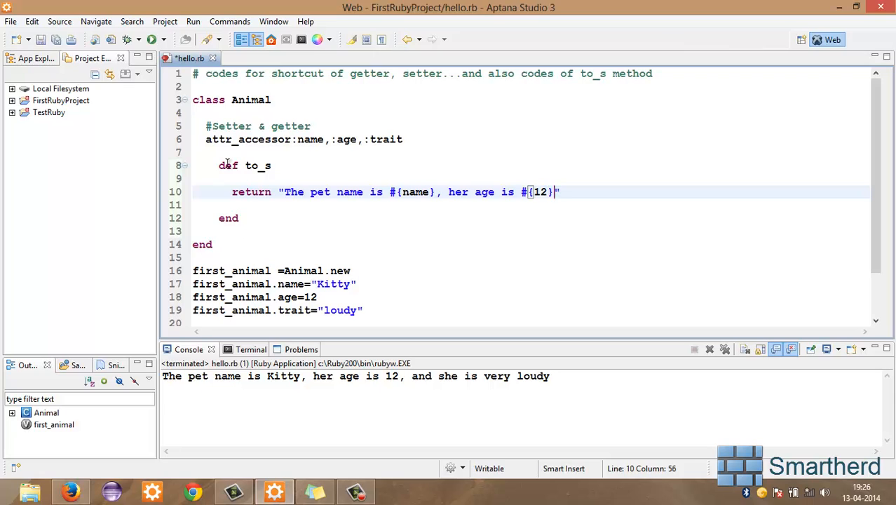
type(", and she is very")
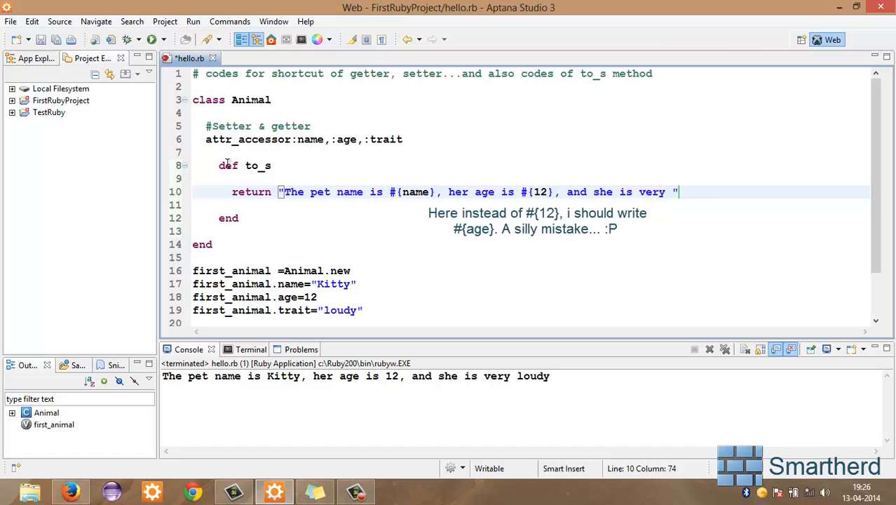
type("#{}")
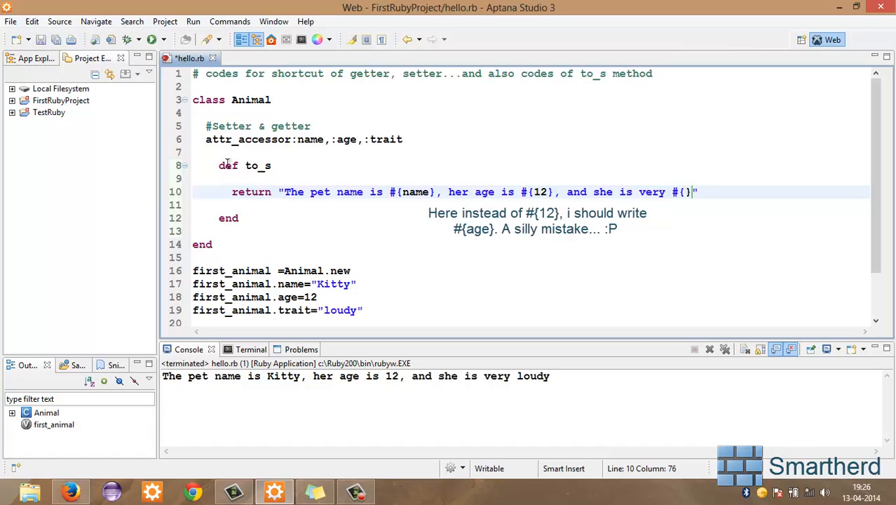
type("trait}")
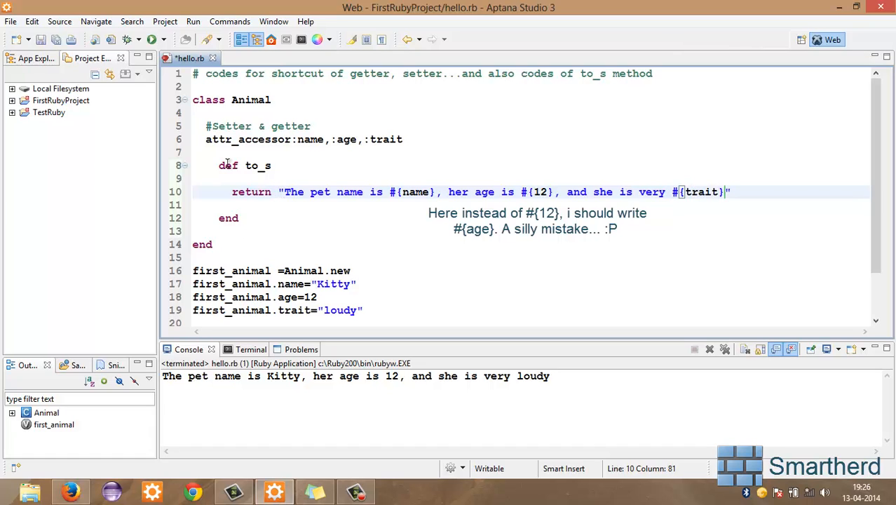
Step: Add puts "#first_animal" at the end of hello.rb
scroll("down", 3)
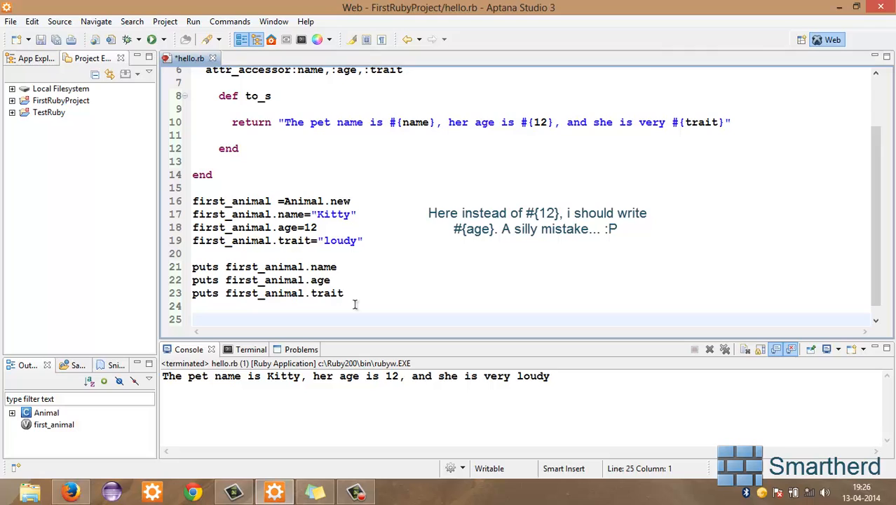
type("puts")
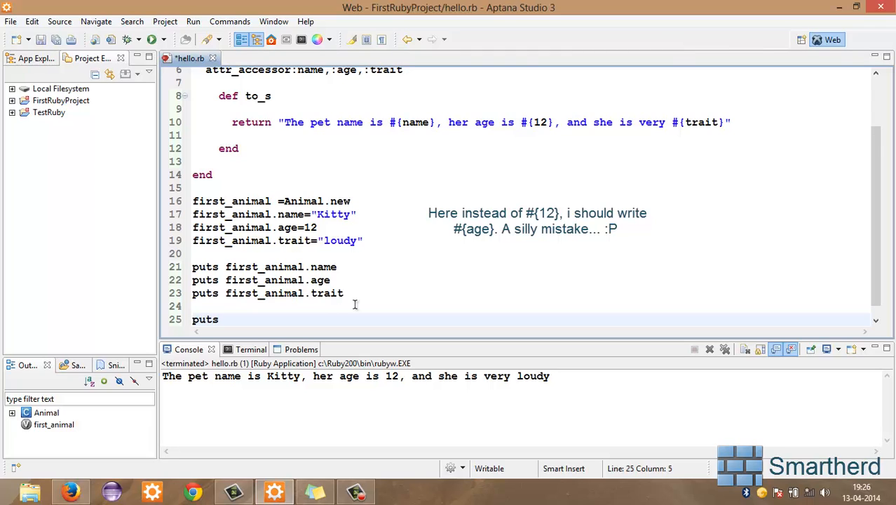
type("\"")
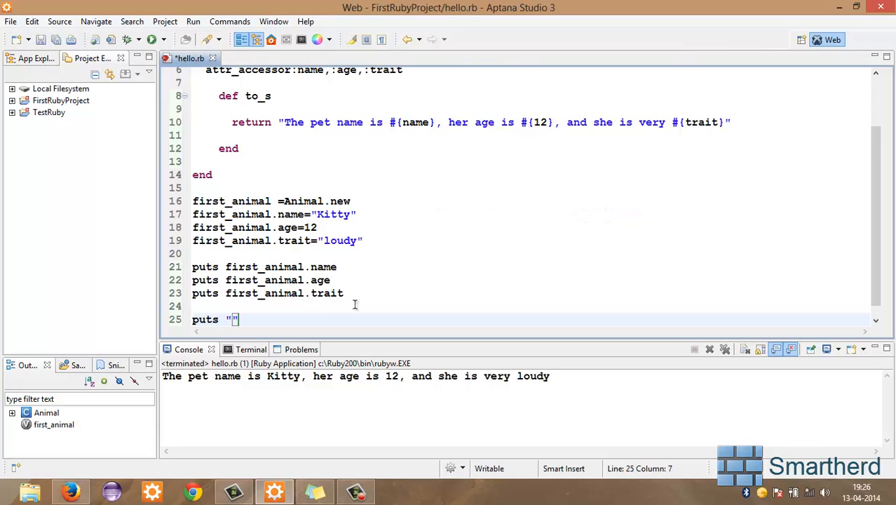
type("#")
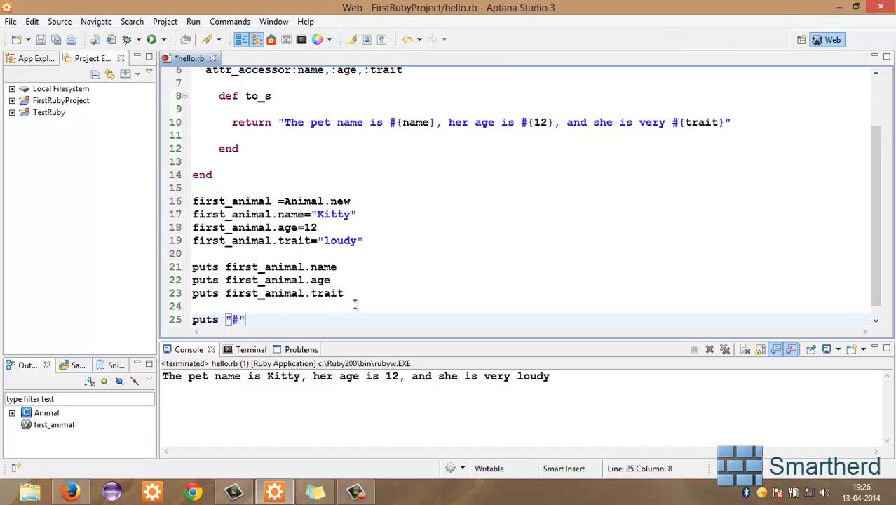
type("first_")
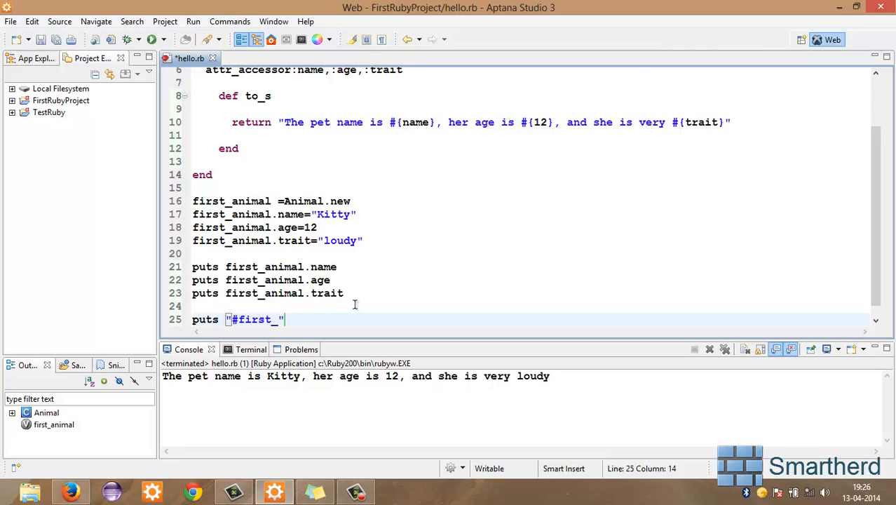
type("animal")
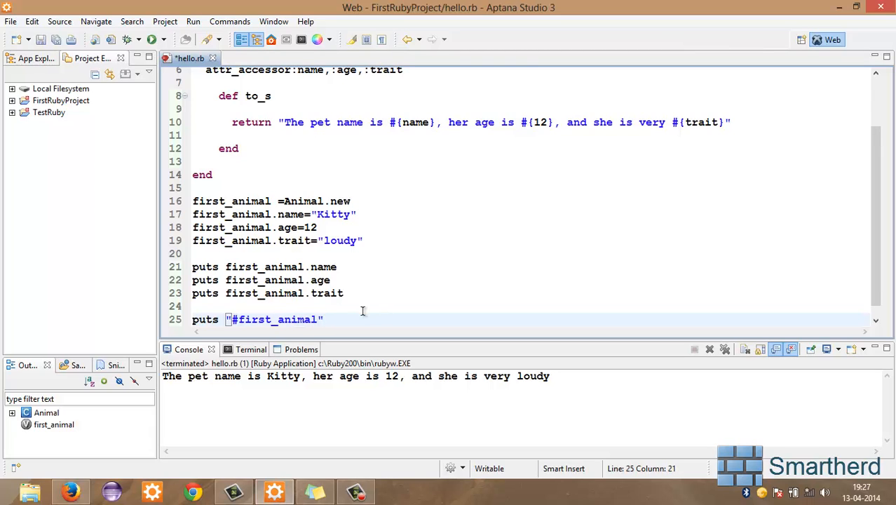
Step: Add puts first_animal on the following line to print the object directly
type("puts")
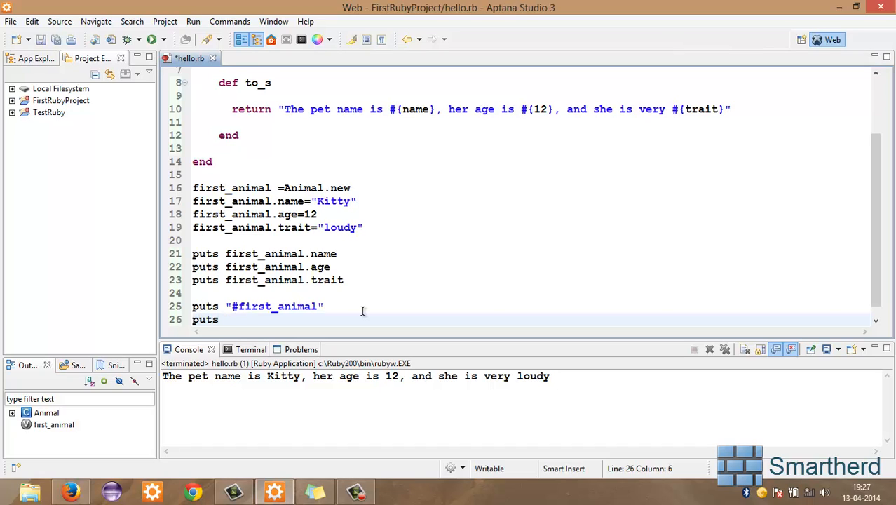
type("first_")
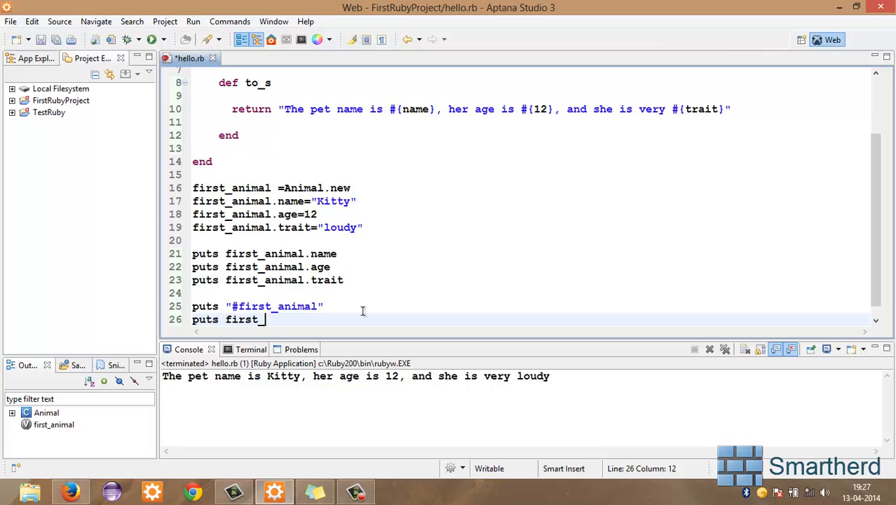
type("animal")
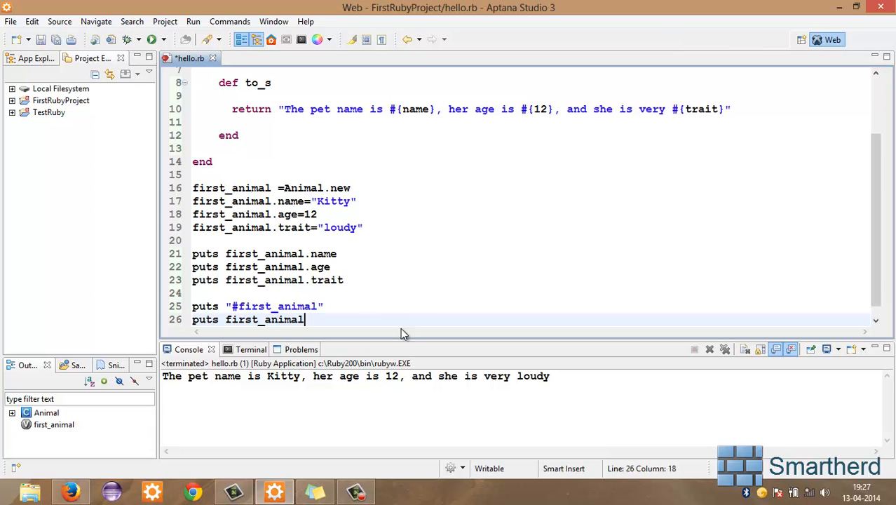
Step: Run hello.rb and review the console output and the first_animal setup and puts lines
left_click(151, 39)
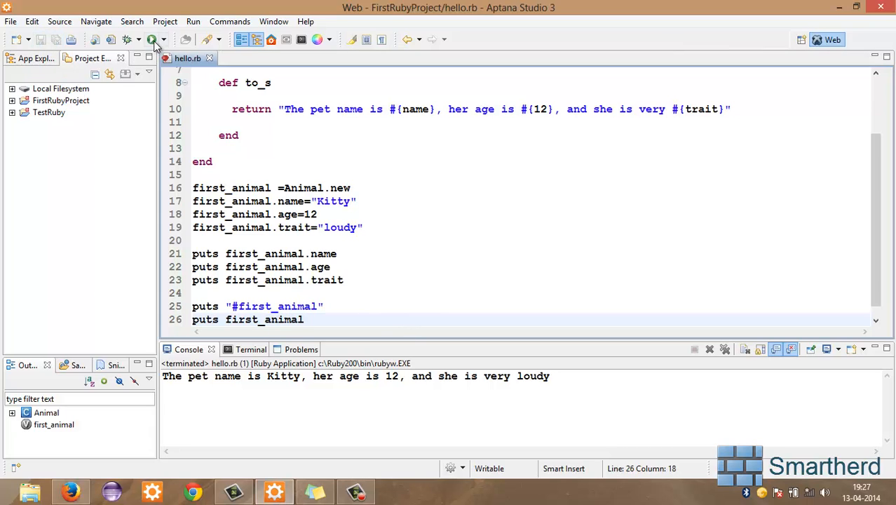
left_click(152, 39)
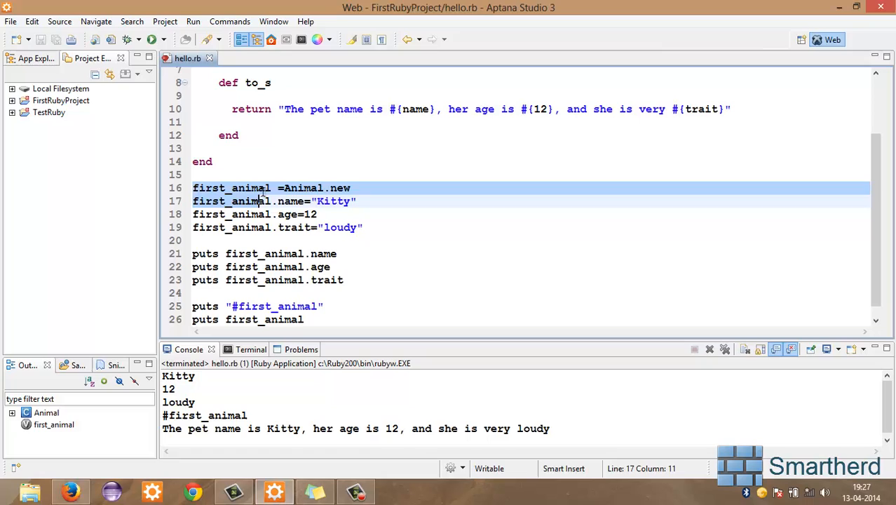
left_click(351, 188)
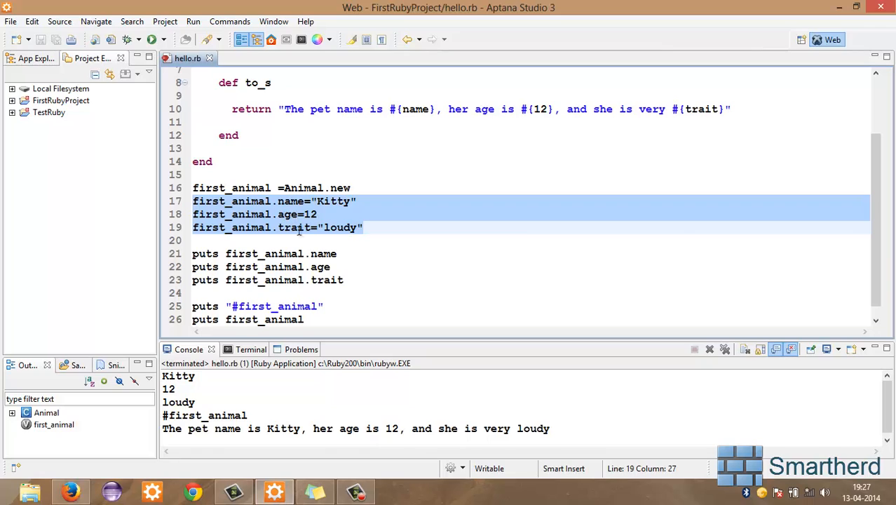
mouse_move(342, 263)
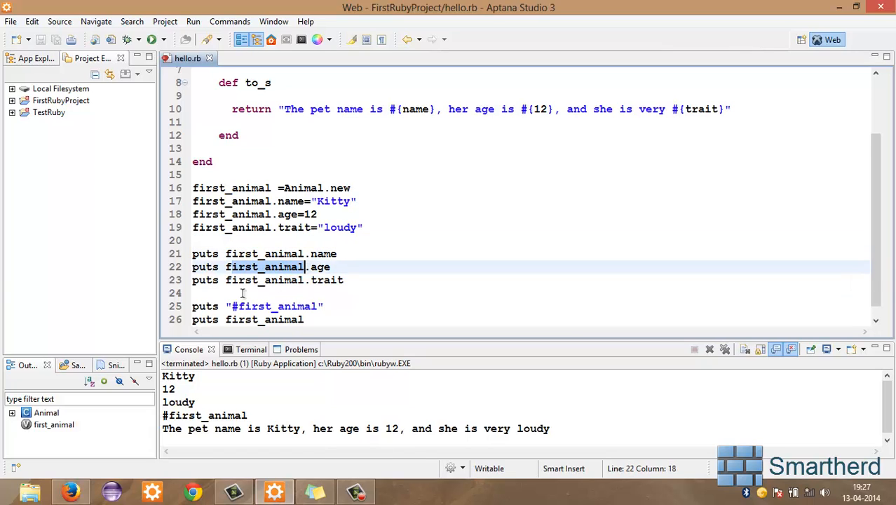
left_click(211, 293)
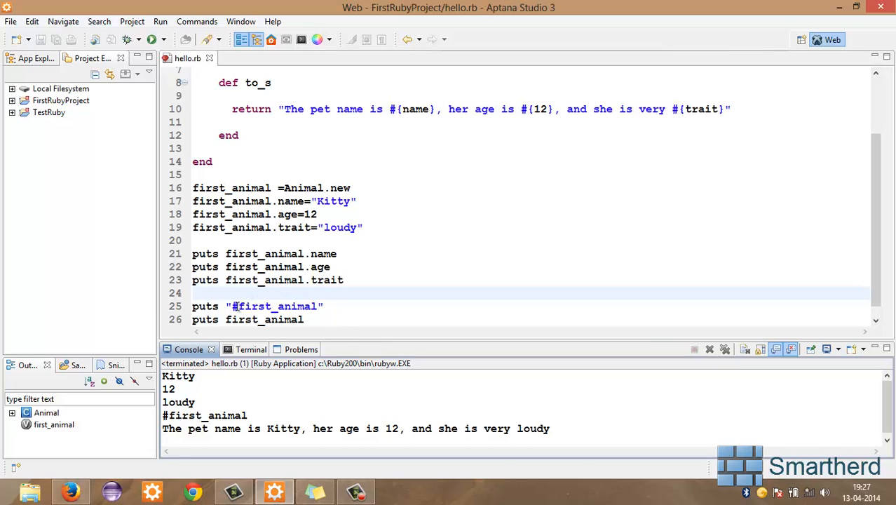
Step: Make line 25 read puts "#{first_animal}" and rerun so the pet sentence prints twice
left_click(243, 306)
type("{")
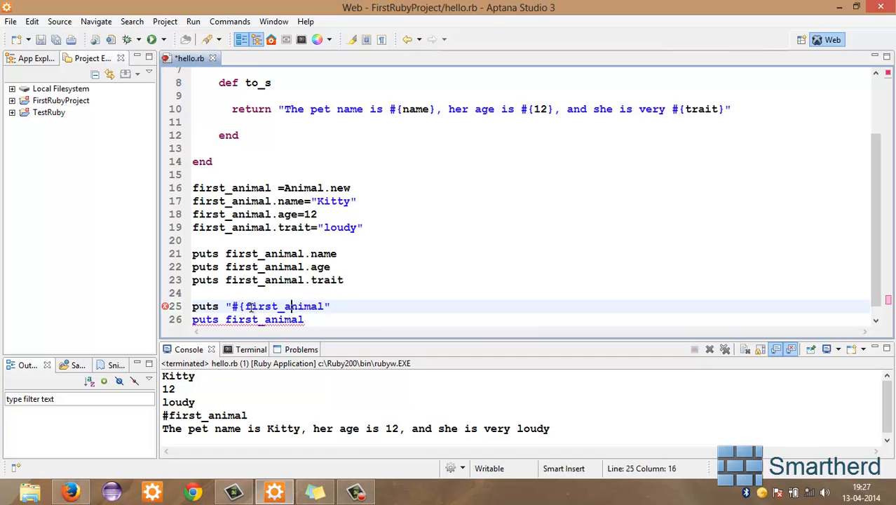
type("}")
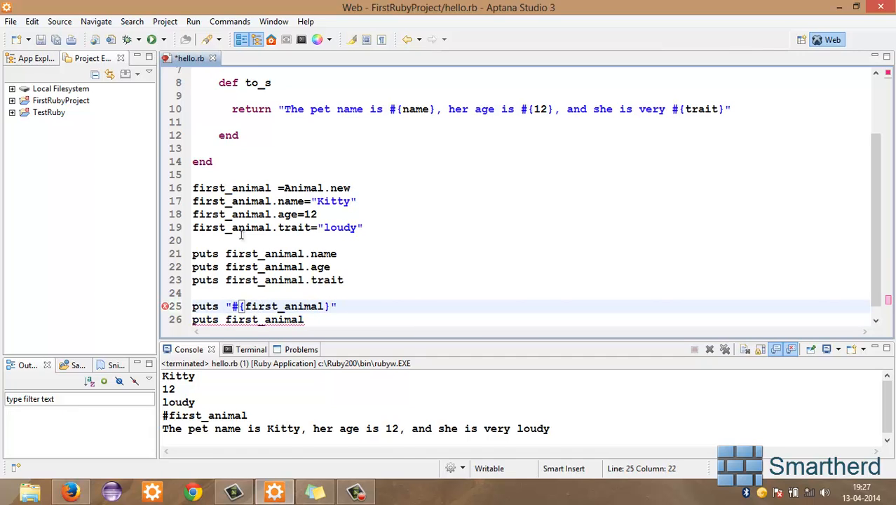
left_click(152, 40)
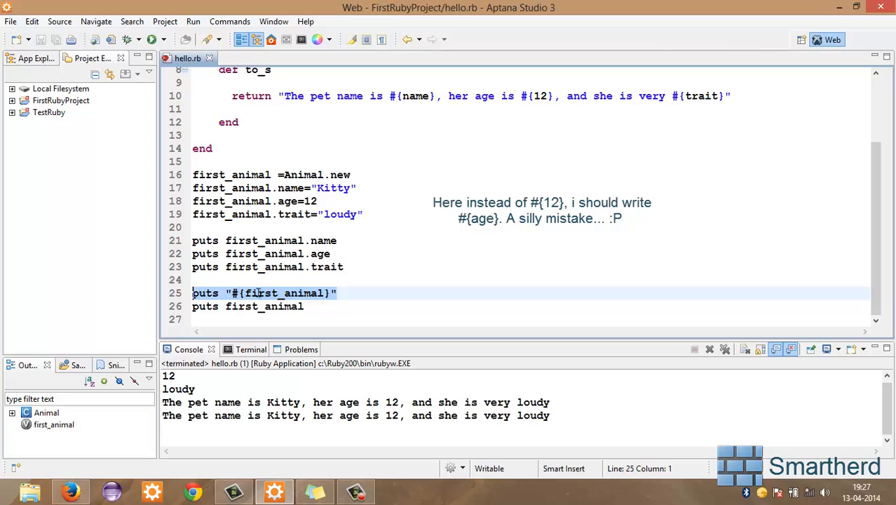
scroll("up", 3)
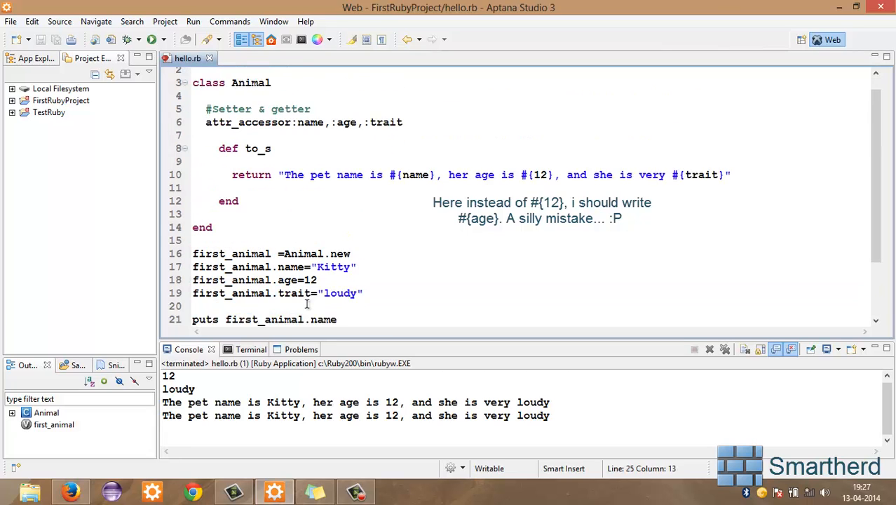
scroll("down", 3)
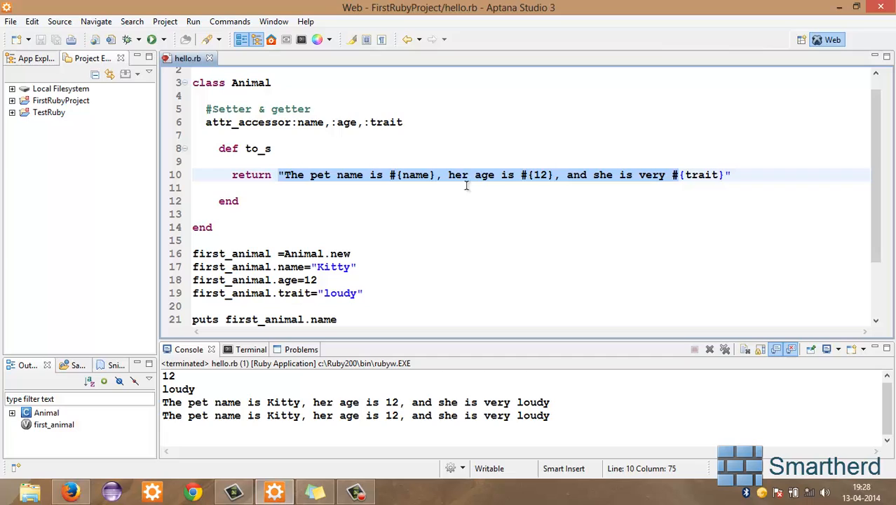
mouse_move(594, 168)
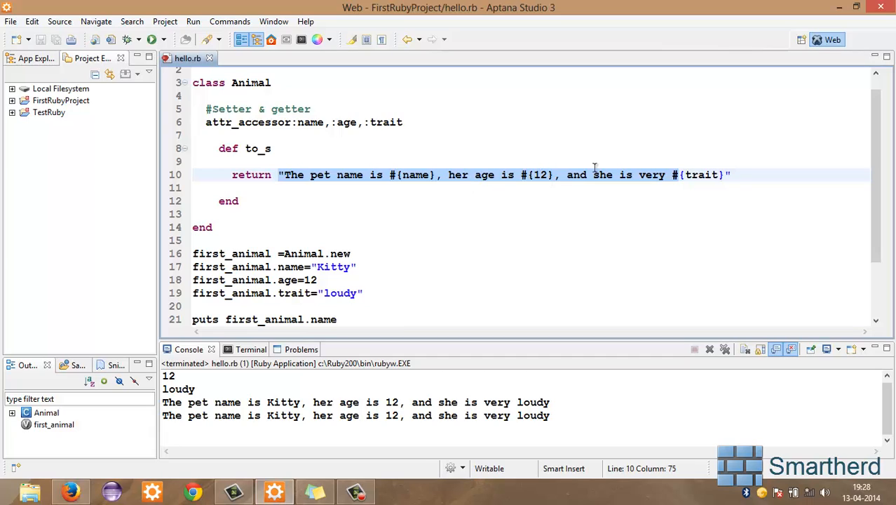
left_click(681, 174)
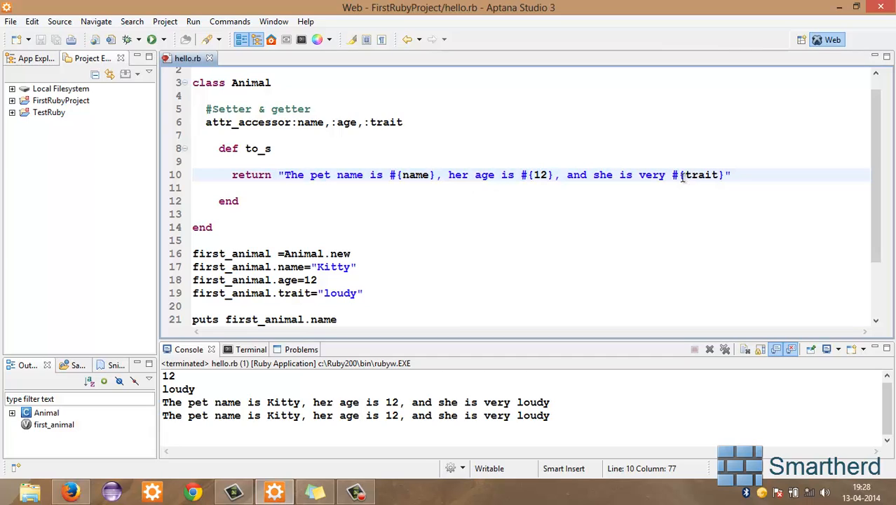
scroll("down", 3)
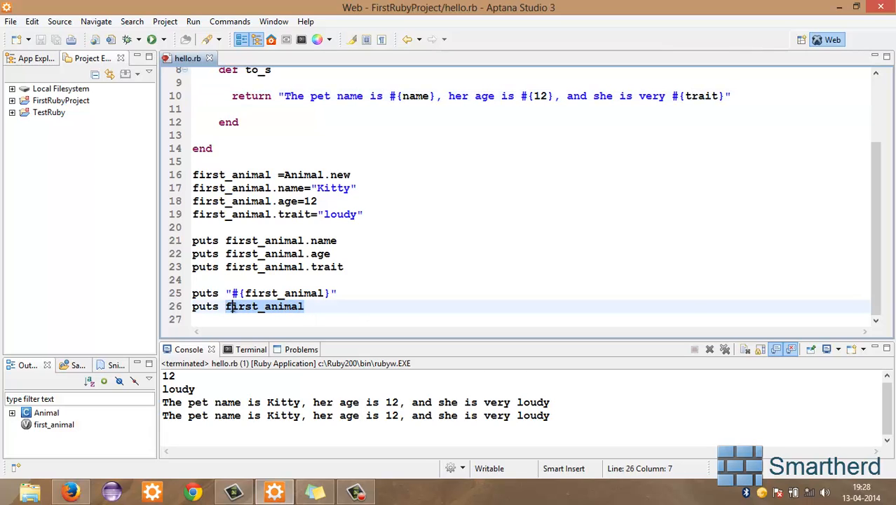
left_click(306, 305)
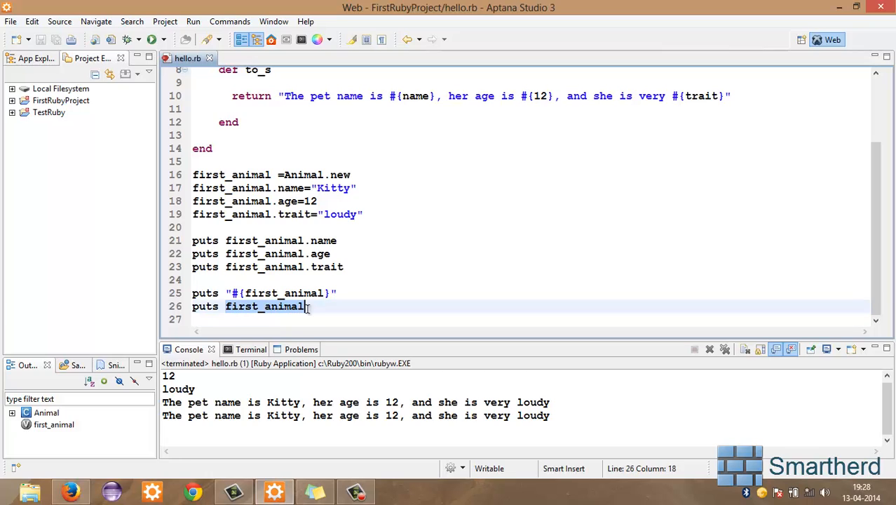
scroll("up", 3)
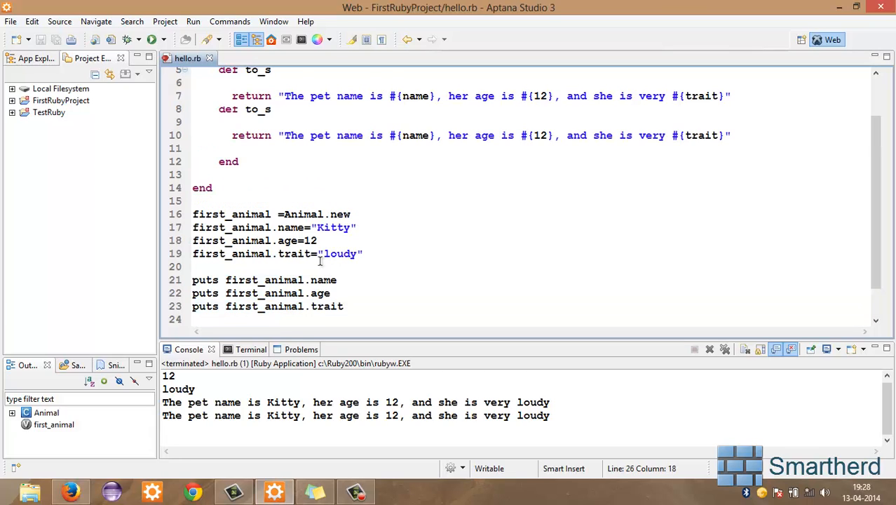